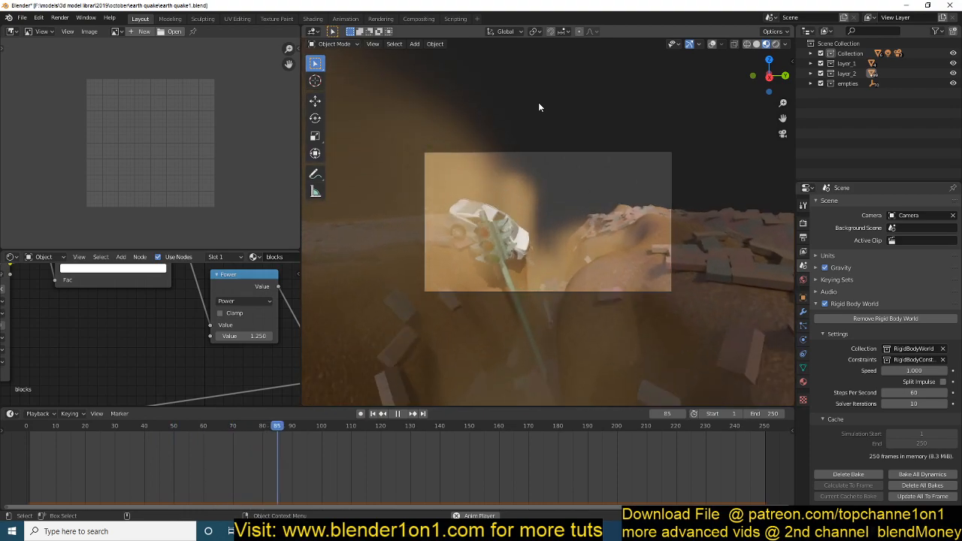
Step: Add a plane, scale it up and subdivide it into a dense grid of faces
{"action": "left_click", "coordinate": [414, 425]}
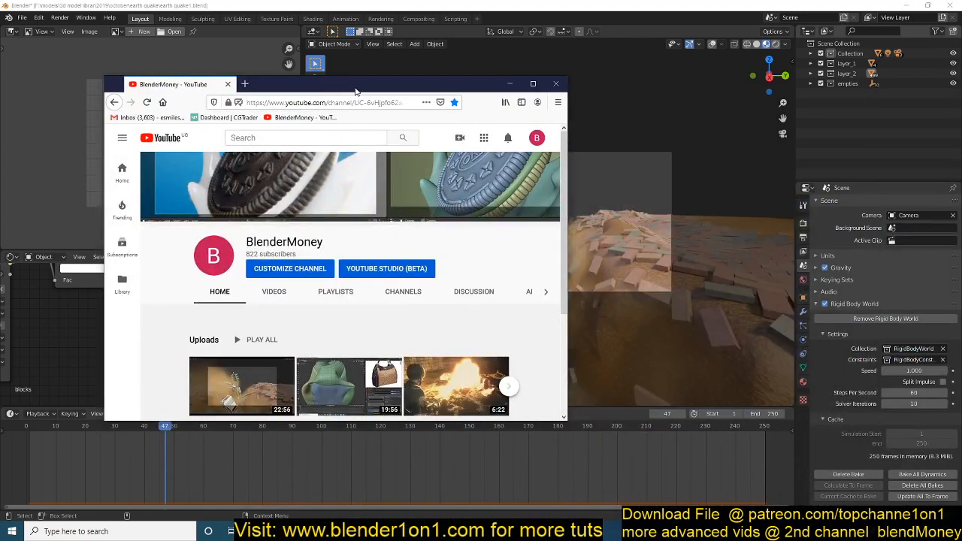
{"action": "left_click", "coordinate": [532, 85]}
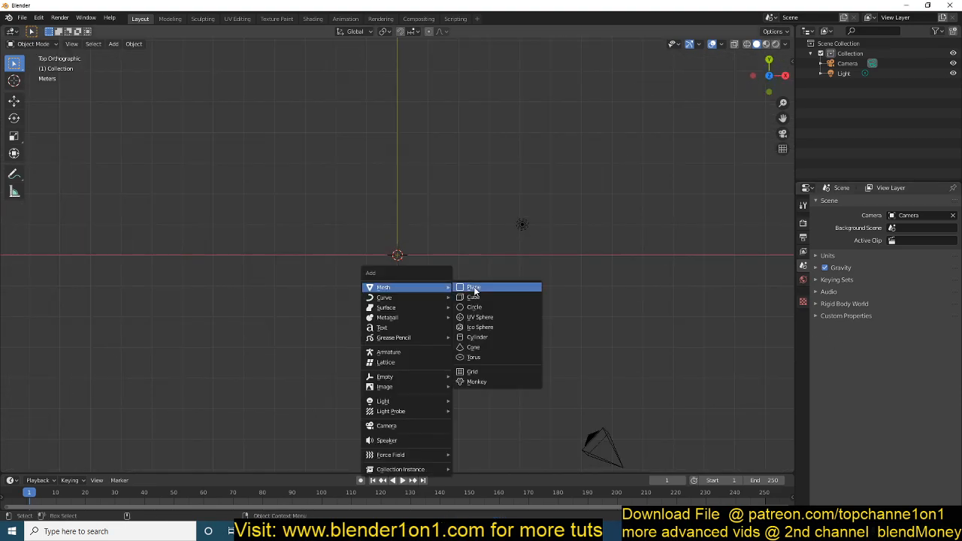
{"action": "left_click", "coordinate": [473, 287]}
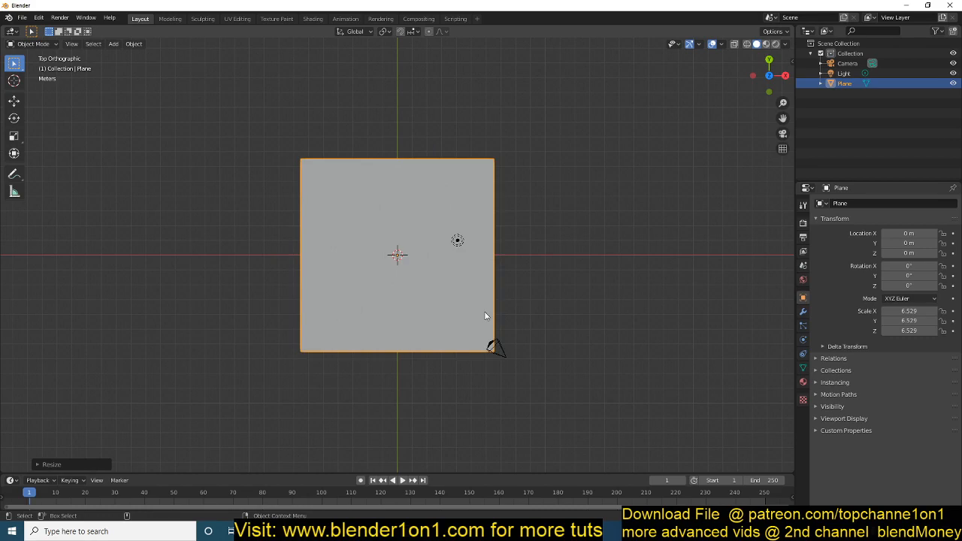
{"action": "mouse_move", "coordinate": [529, 272]}
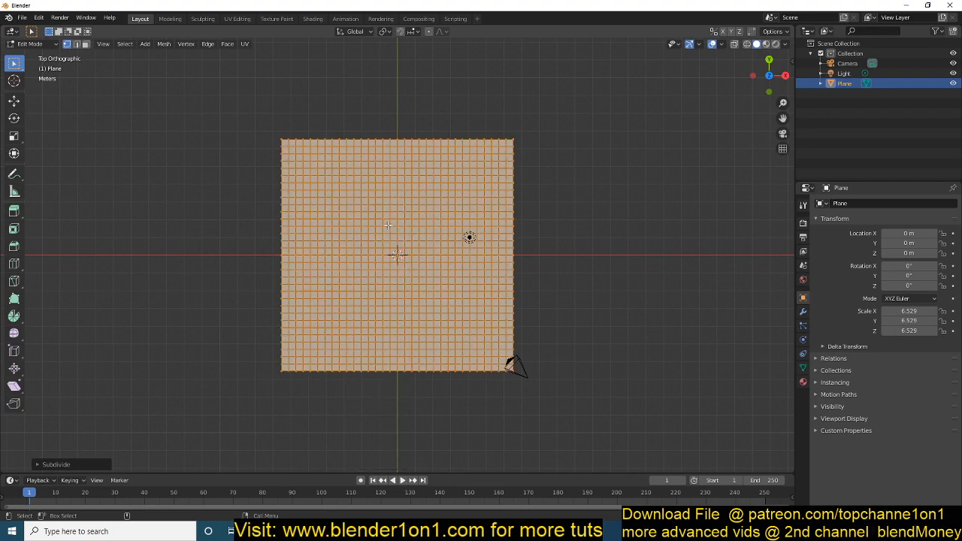
{"action": "key", "text": "Tab"}
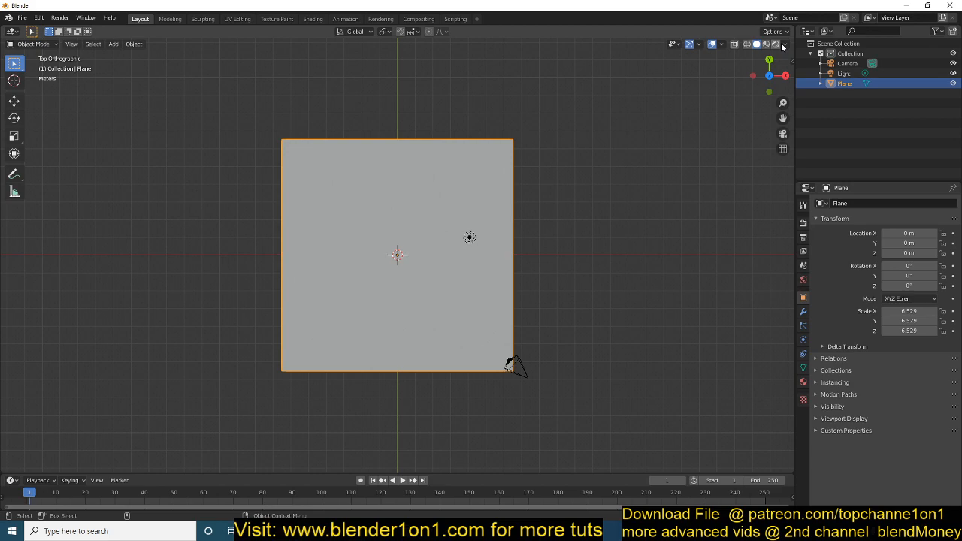
Step: Set the viewport shading colour to Random so the plane shows green
{"action": "left_click", "coordinate": [777, 42]}
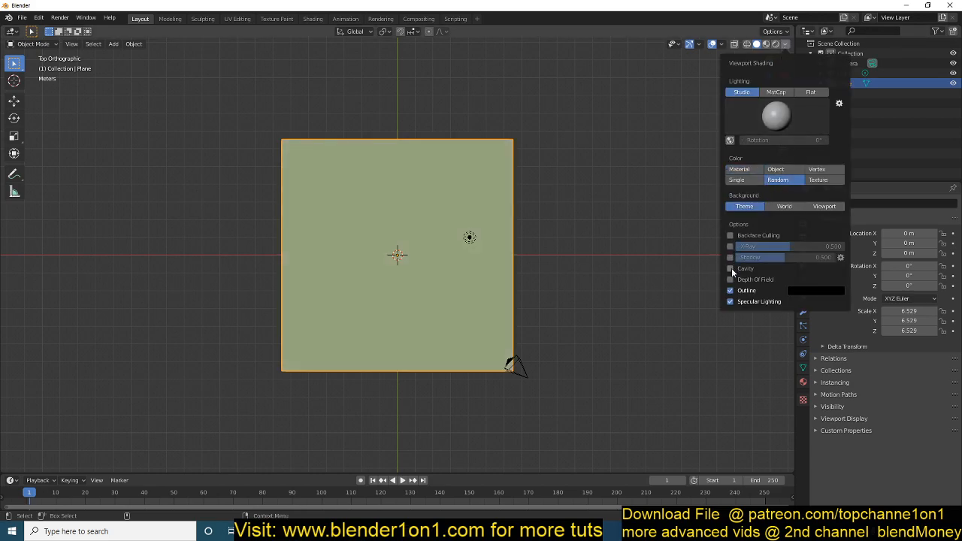
{"action": "left_click", "coordinate": [532, 267]}
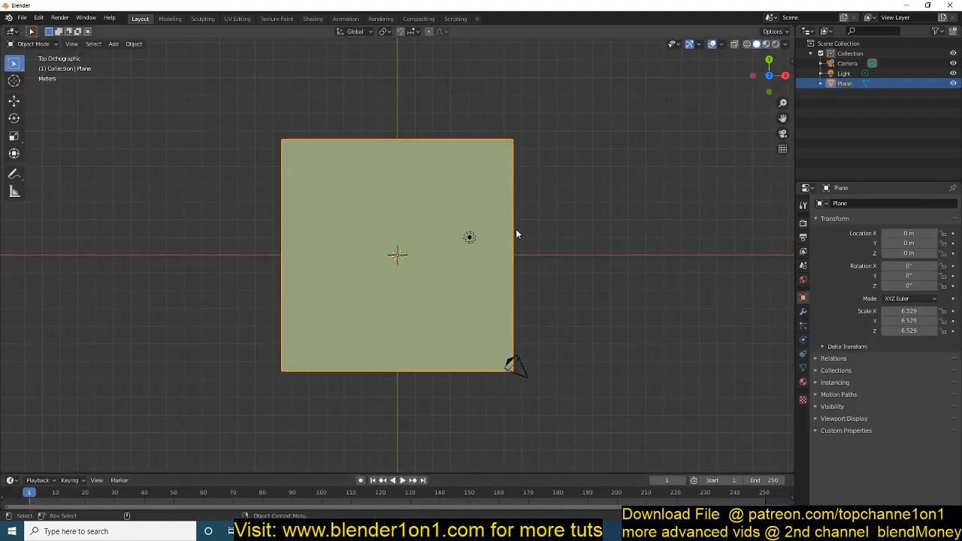
Step: Knife-cut a jagged crack down the grid and select the linked left section
{"action": "key", "text": "Tab"}
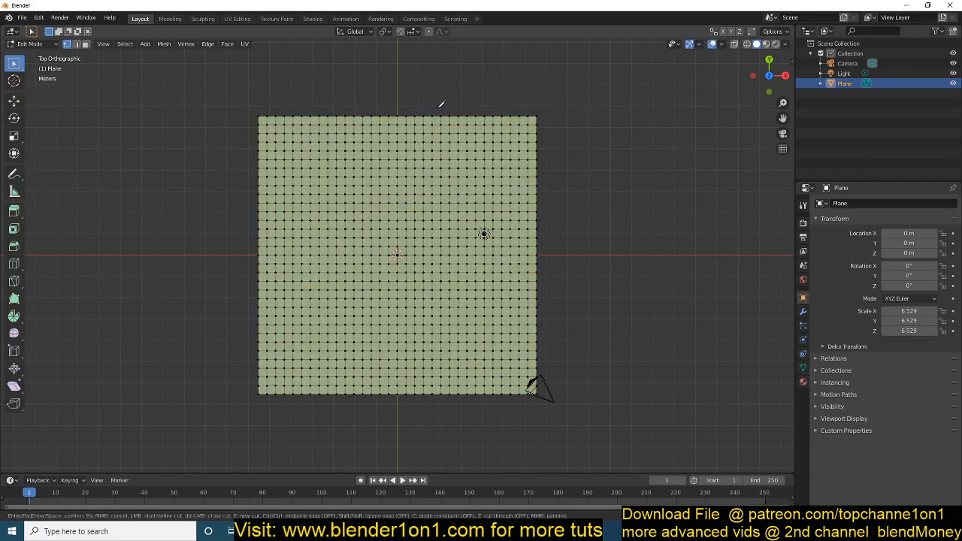
{"action": "mouse_move", "coordinate": [319, 109]}
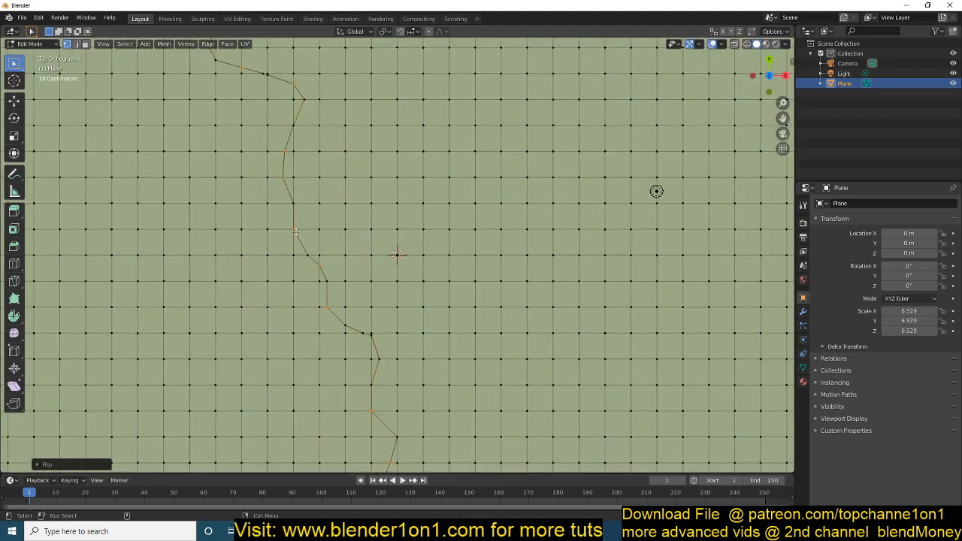
{"action": "scroll", "scroll_direction": "down", "scroll_amount": 3}
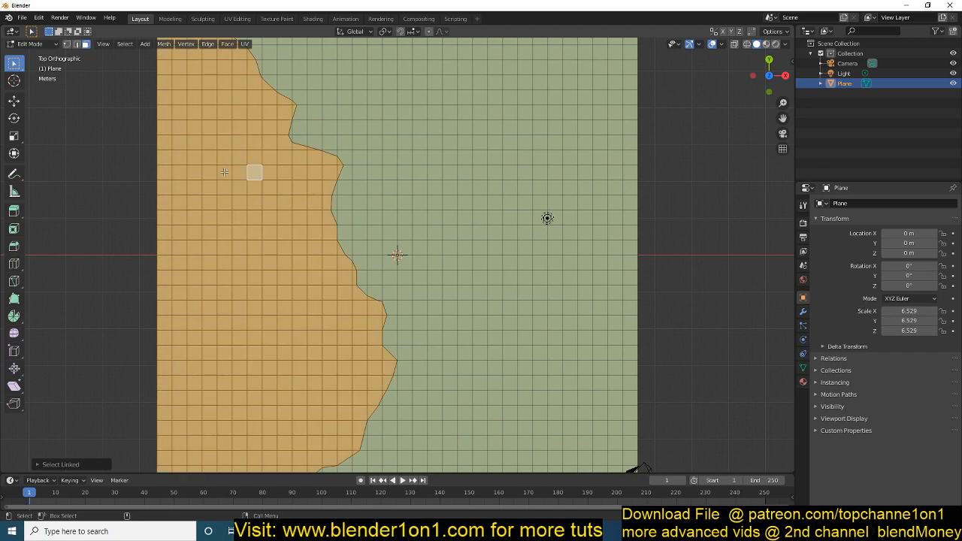
{"action": "scroll", "scroll_direction": "down", "scroll_amount": 3}
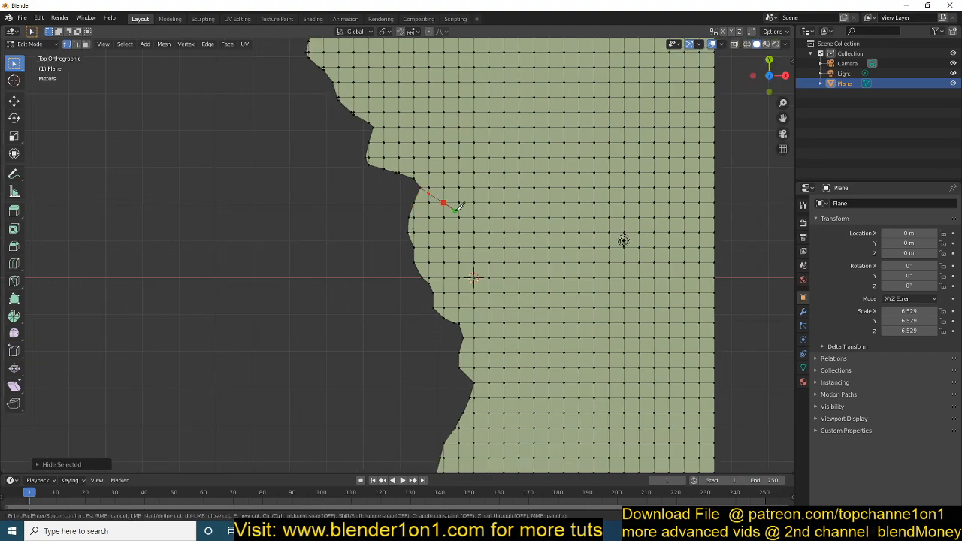
Step: Hide the left section and knife a second jagged crack into the remaining mesh
{"action": "left_click", "coordinate": [462, 324]}
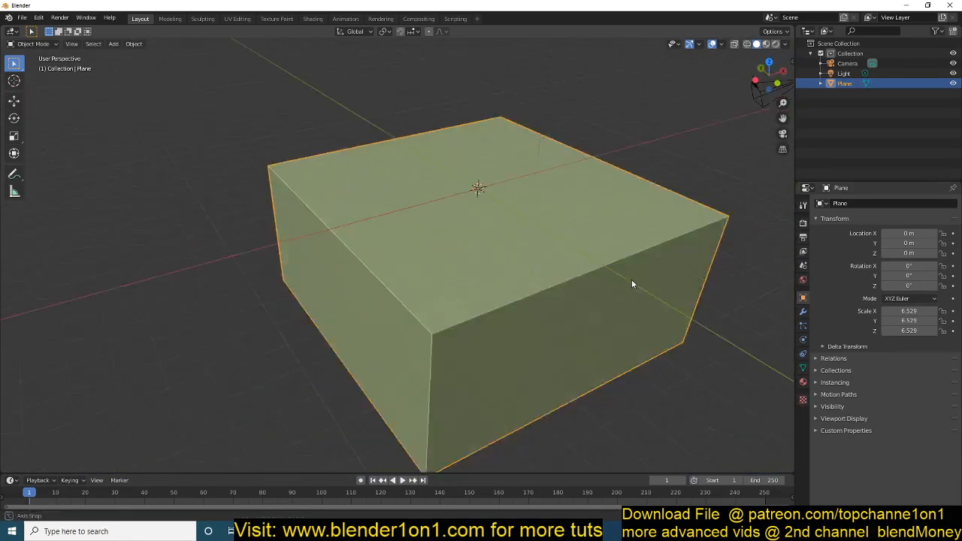
Step: Separate the block's mesh by loose parts so each cracked piece becomes its own object
{"action": "key", "text": "Tab"}
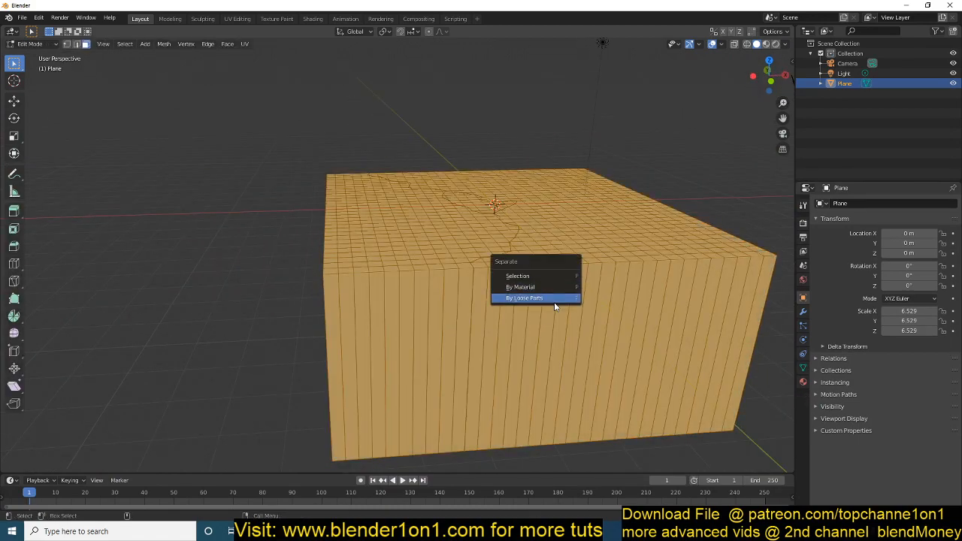
{"action": "left_click", "coordinate": [523, 298]}
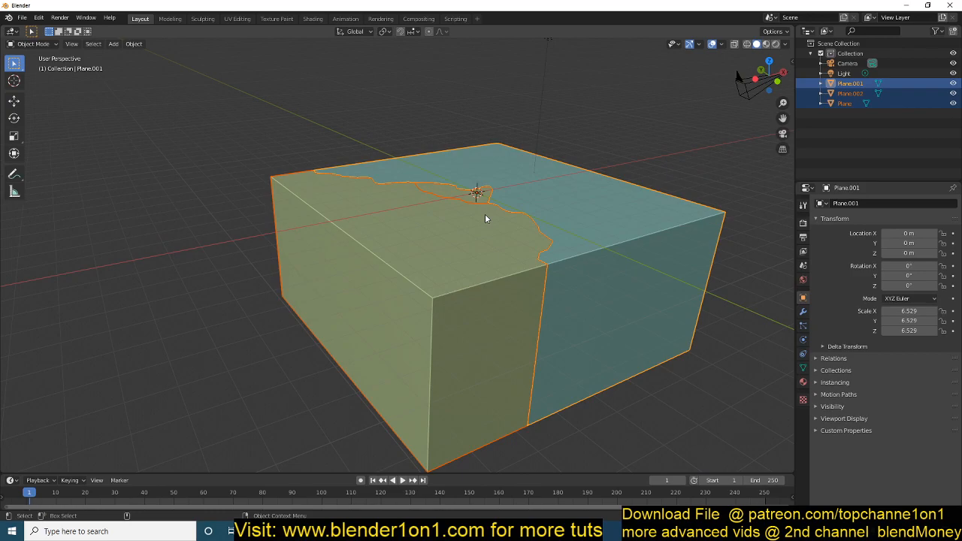
Step: Set each piece's origin to its own geometry via Set Origin > Origin to Geometry
{"action": "right_click", "coordinate": [484, 218]}
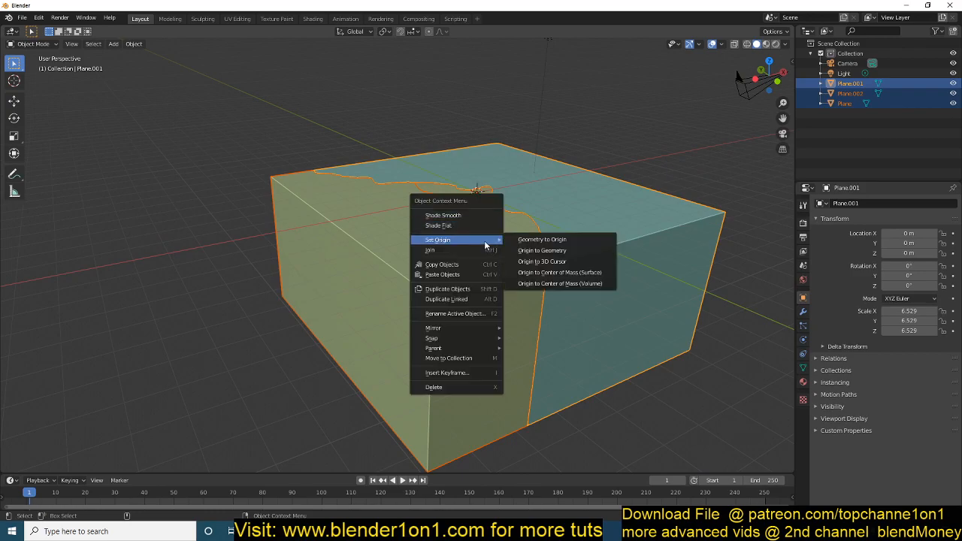
{"action": "left_click", "coordinate": [541, 249]}
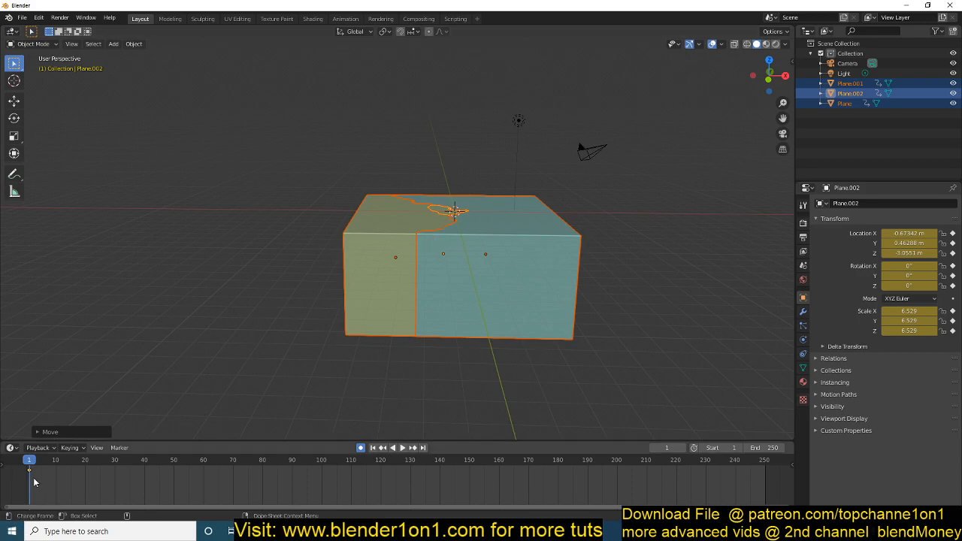
Step: Key the pieces' locations at frame 1, then move them apart at a later frame and key again
{"action": "left_click", "coordinate": [393, 448]}
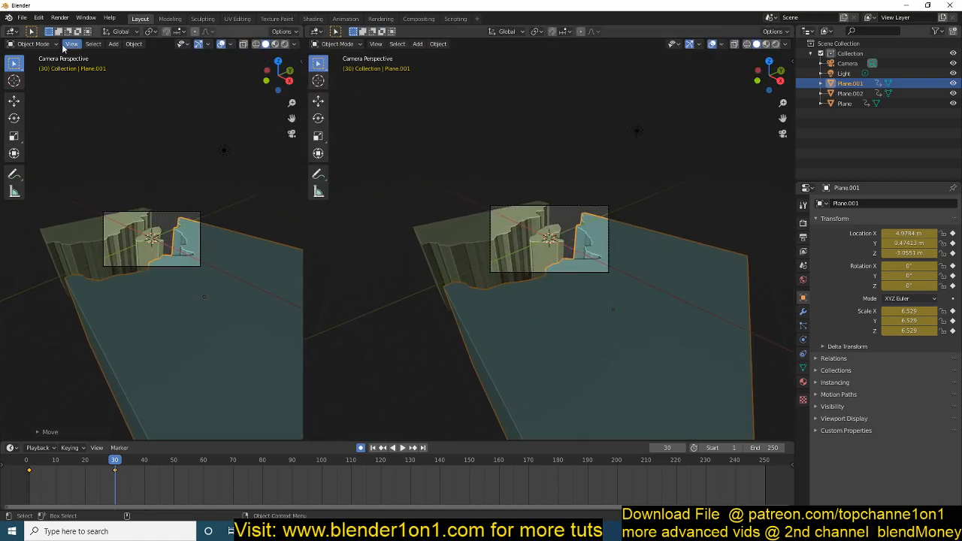
Step: Move the plates further apart at later frames and insert more location keyframes
{"action": "left_click", "coordinate": [11, 43]}
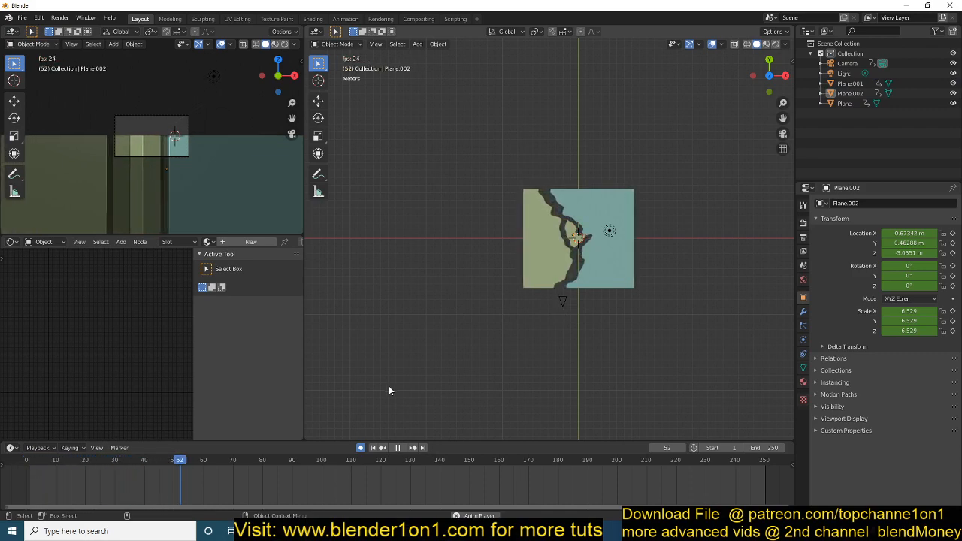
{"action": "left_click", "coordinate": [396, 447]}
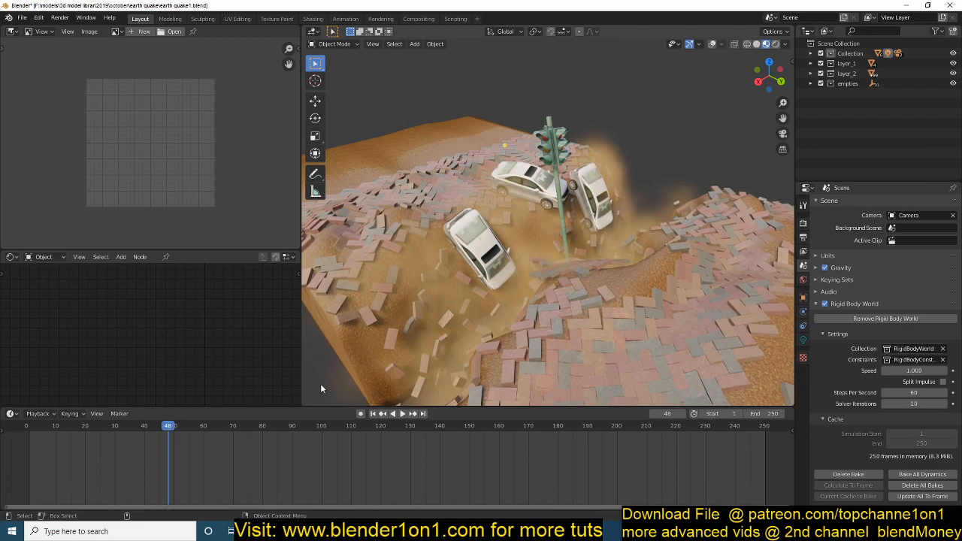
Step: Play through the finished earthquake demo animation with cars and bricks
{"action": "left_click", "coordinate": [68, 426]}
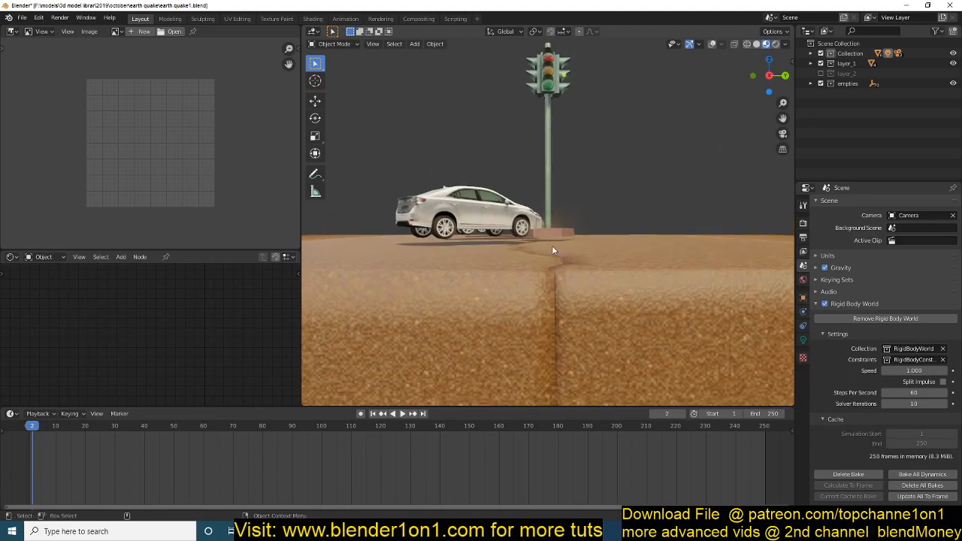
{"action": "left_click", "coordinate": [403, 413]}
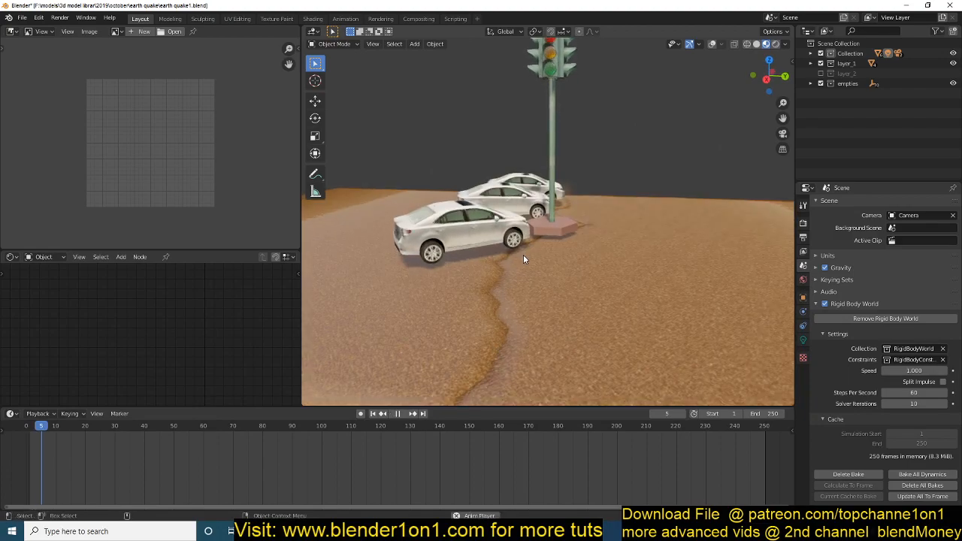
{"action": "left_click", "coordinate": [186, 425]}
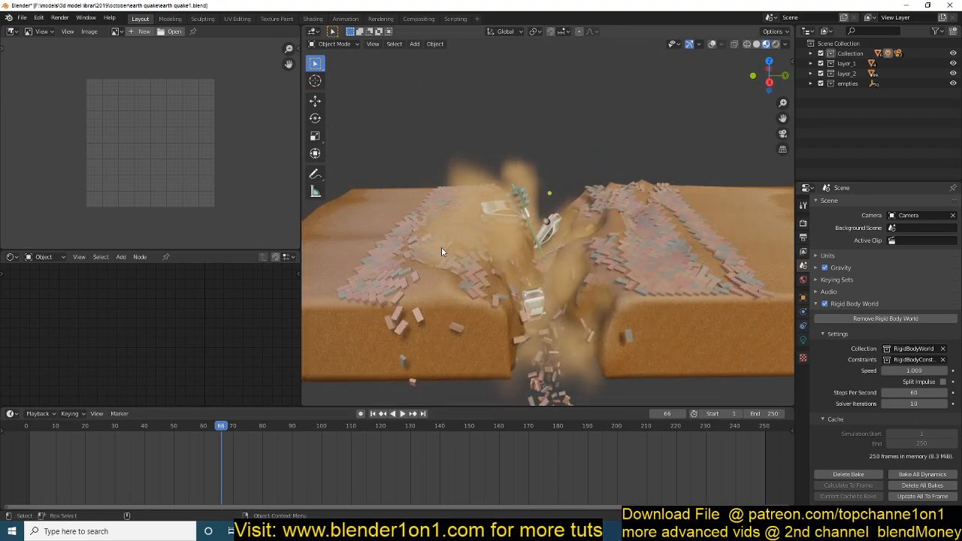
{"action": "mouse_move", "coordinate": [683, 254]}
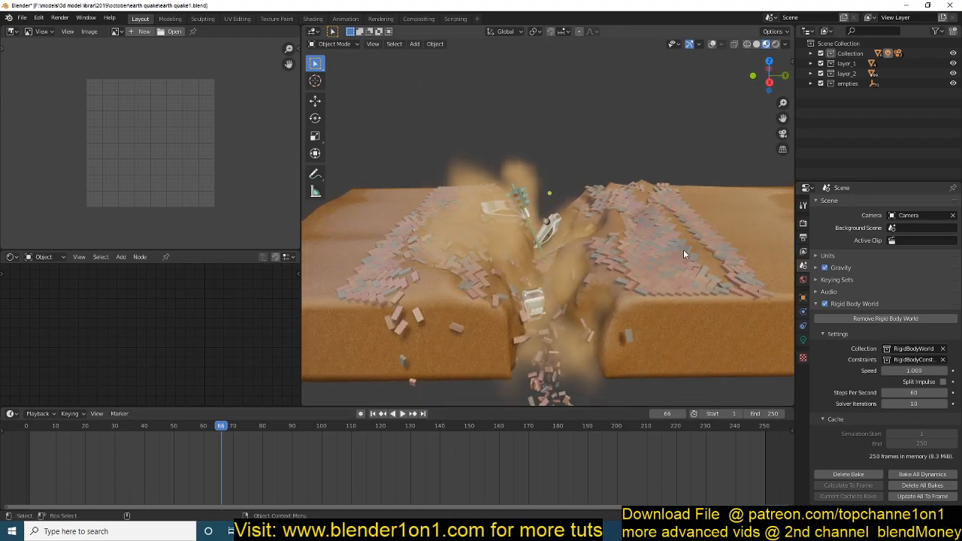
Step: Reopen the working file with the cracked two-piece ground block
{"action": "left_click", "coordinate": [81, 425]}
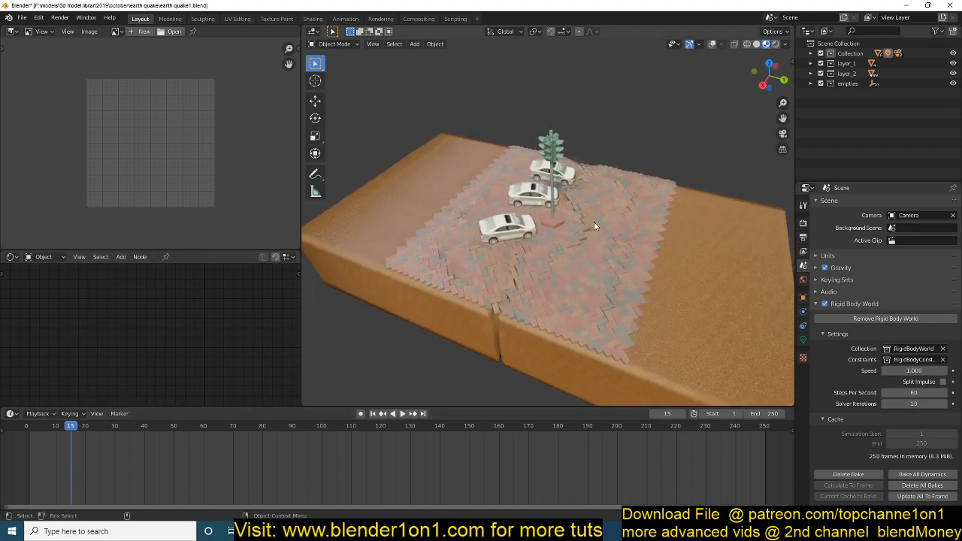
{"action": "left_click", "coordinate": [394, 414]}
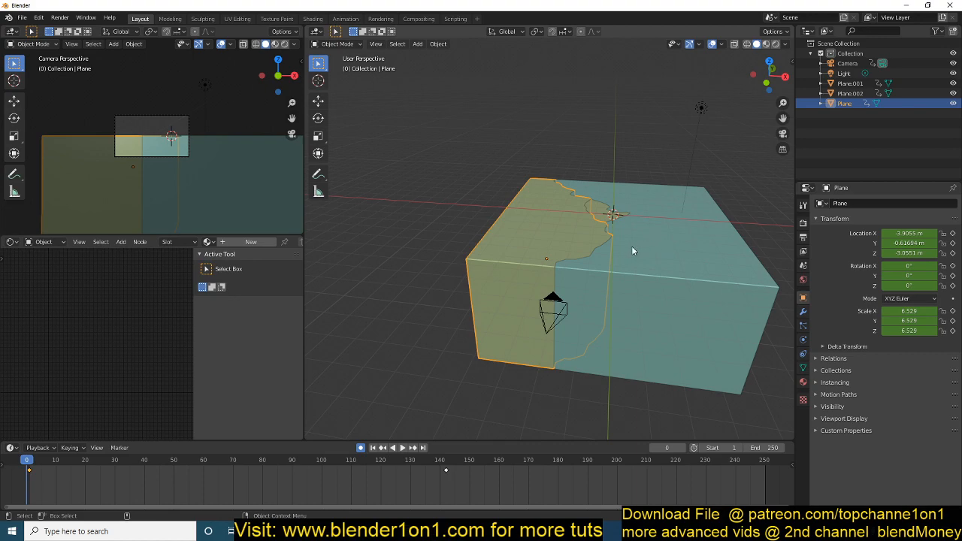
{"action": "mouse_move", "coordinate": [553, 231]}
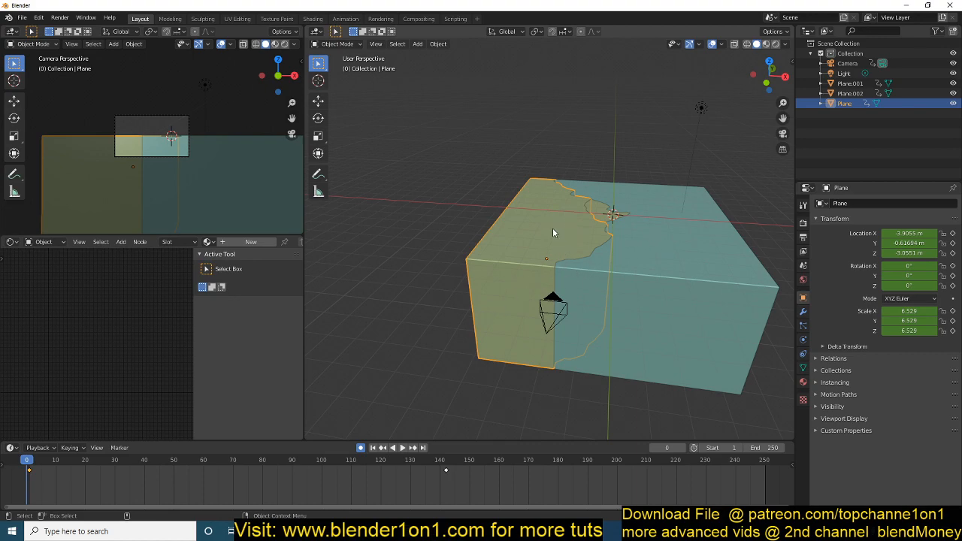
{"action": "mouse_move", "coordinate": [713, 270]}
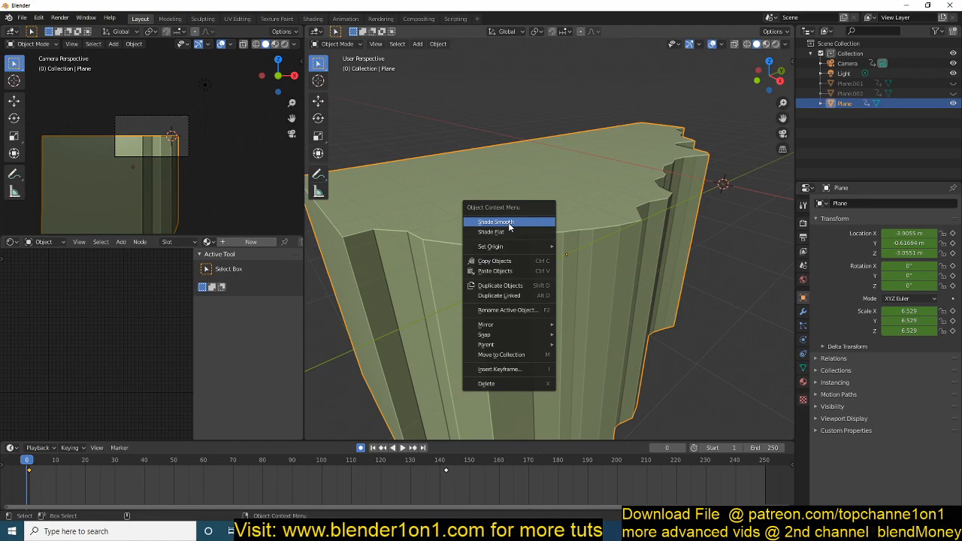
Step: Shade the ground plate smooth and add a Basis shape key in its mesh data
{"action": "left_click", "coordinate": [494, 223]}
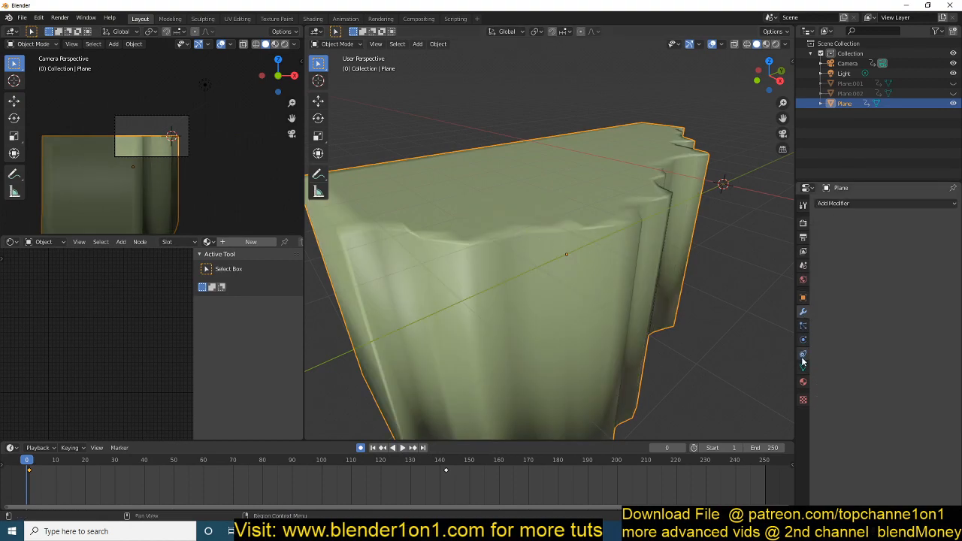
{"action": "left_click", "coordinate": [803, 340]}
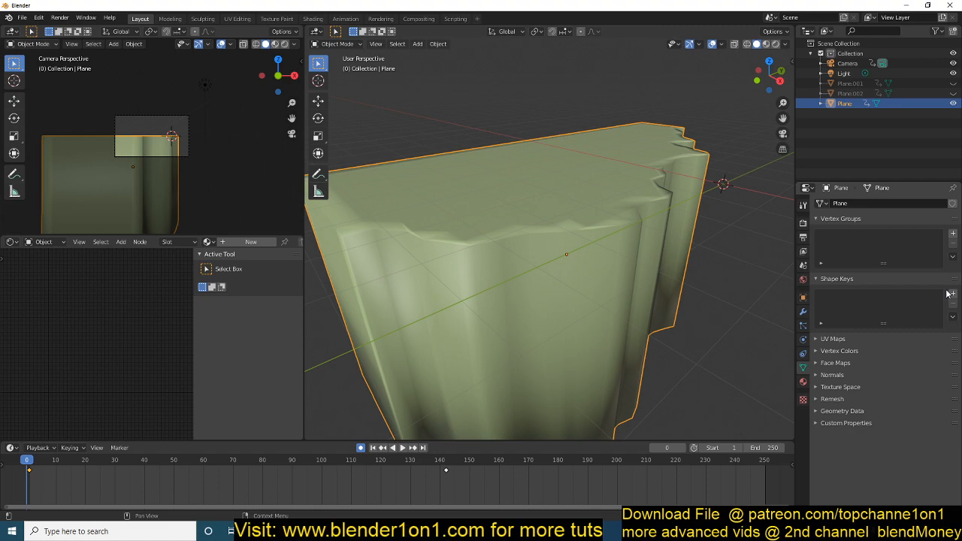
{"action": "left_click", "coordinate": [953, 293]}
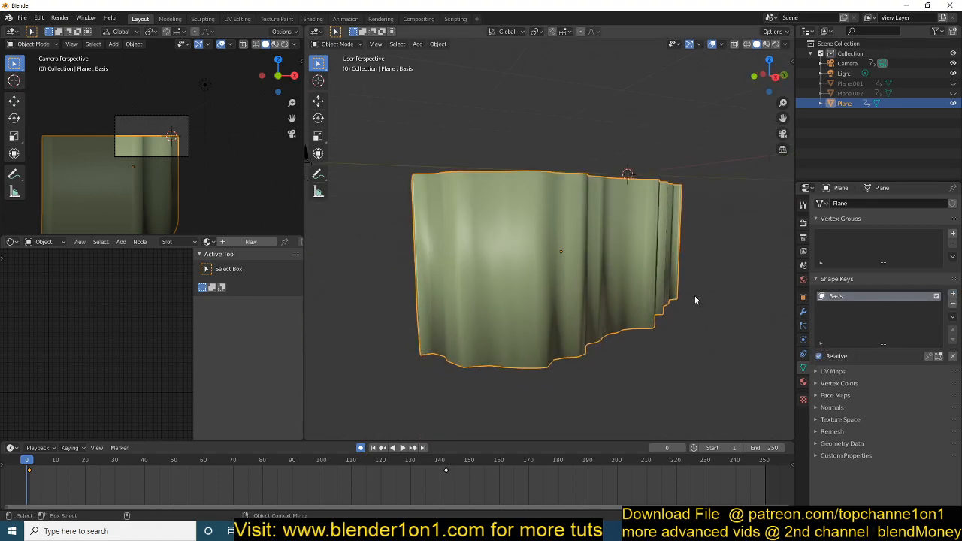
Step: Add shape key Key 1 to the ground plate and switch it into Sculpt Mode
{"action": "key", "text": "Tab"}
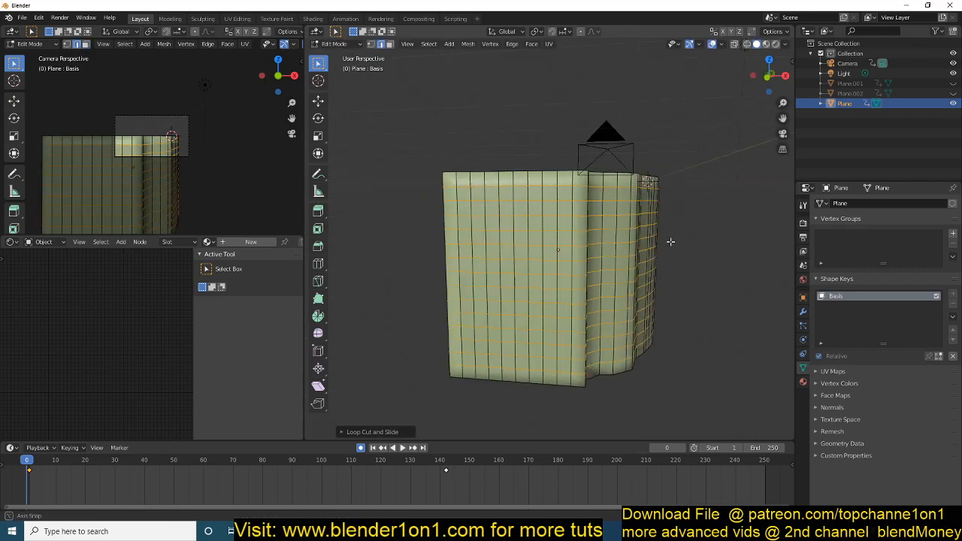
{"action": "key", "text": "Tab"}
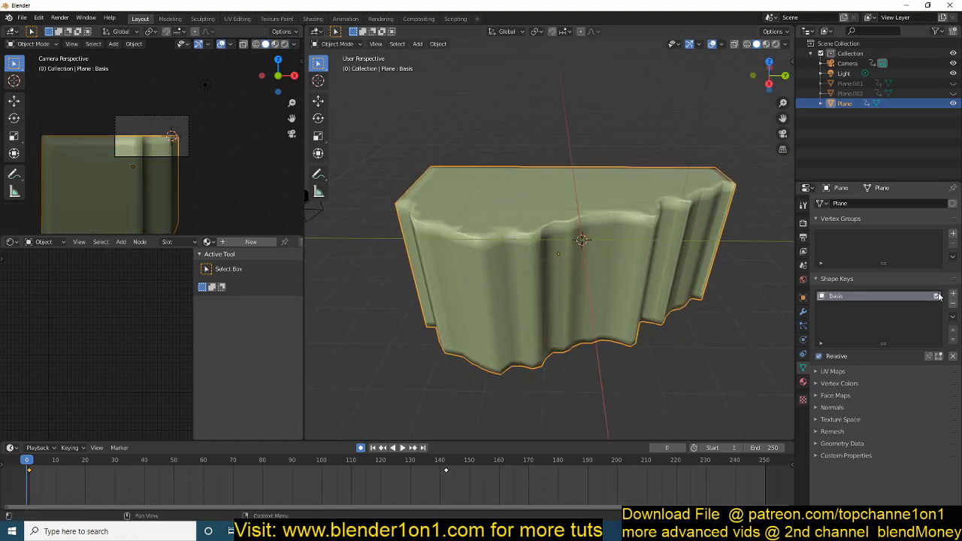
{"action": "left_click", "coordinate": [953, 293]}
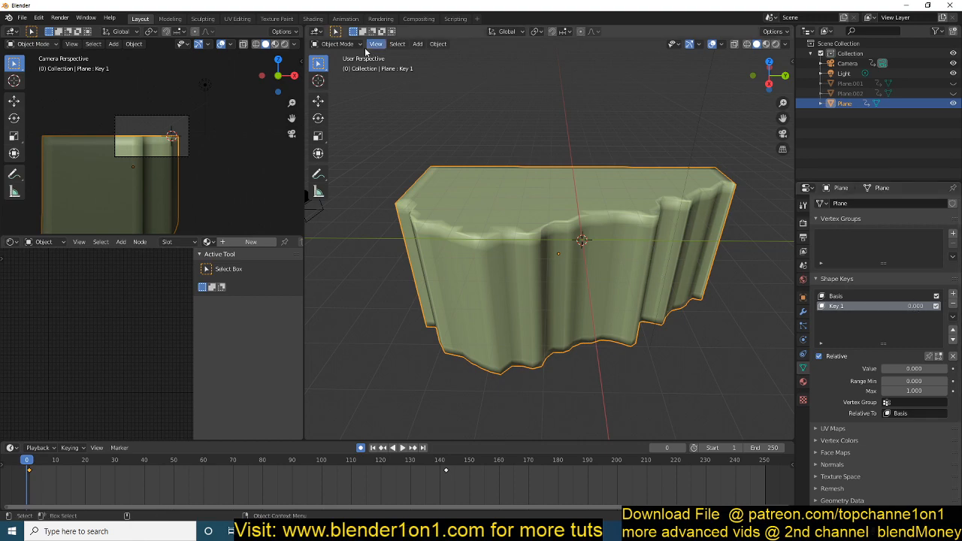
{"action": "left_click", "coordinate": [334, 44]}
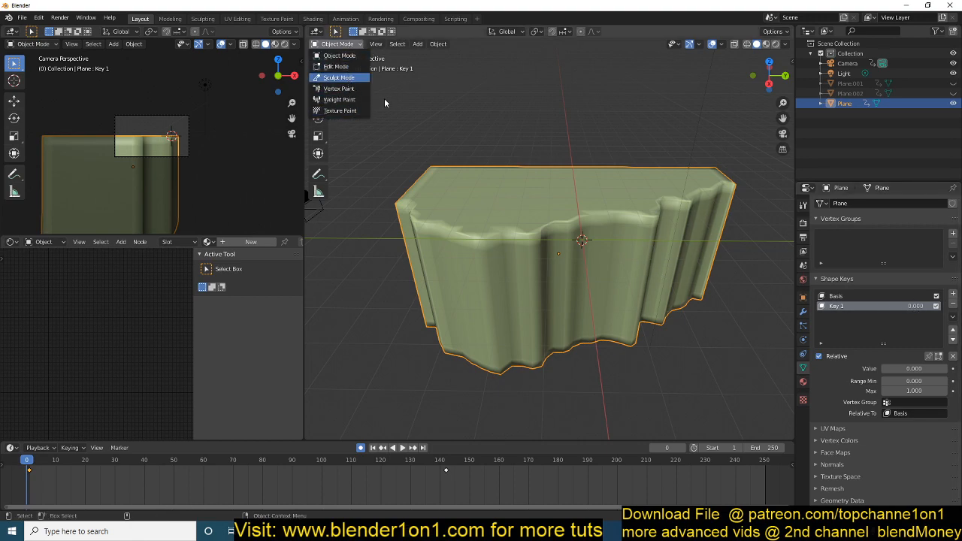
{"action": "left_click", "coordinate": [336, 78]}
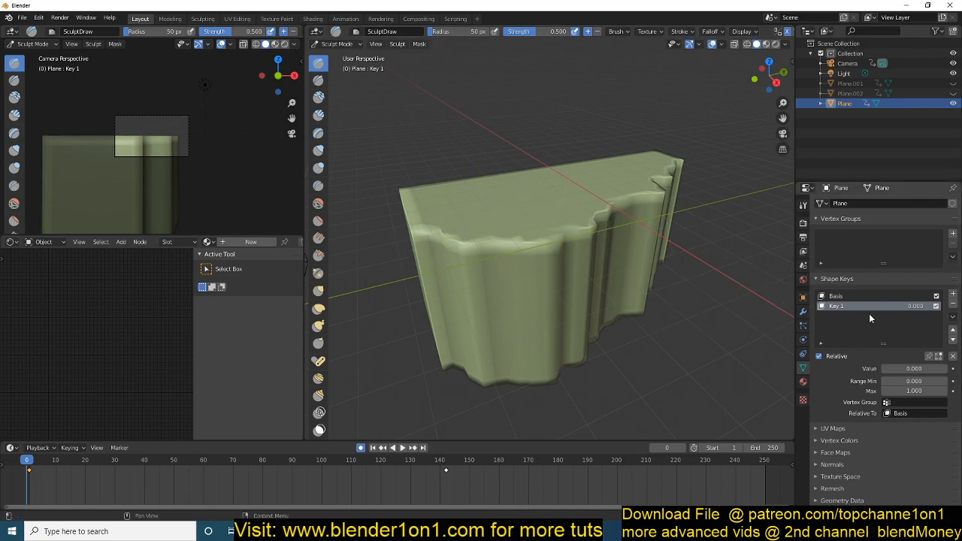
Step: Pin Key 1 so sculpting edits that shape and start softening the plate's top edges
{"action": "left_click", "coordinate": [937, 357]}
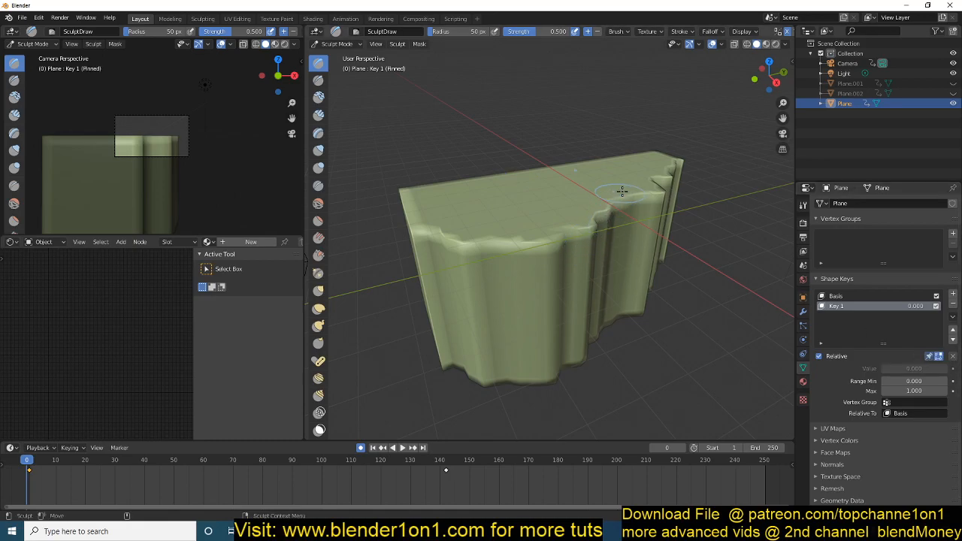
{"action": "left_click_drag", "start_coordinate": [622, 192], "coordinate": [586, 235]}
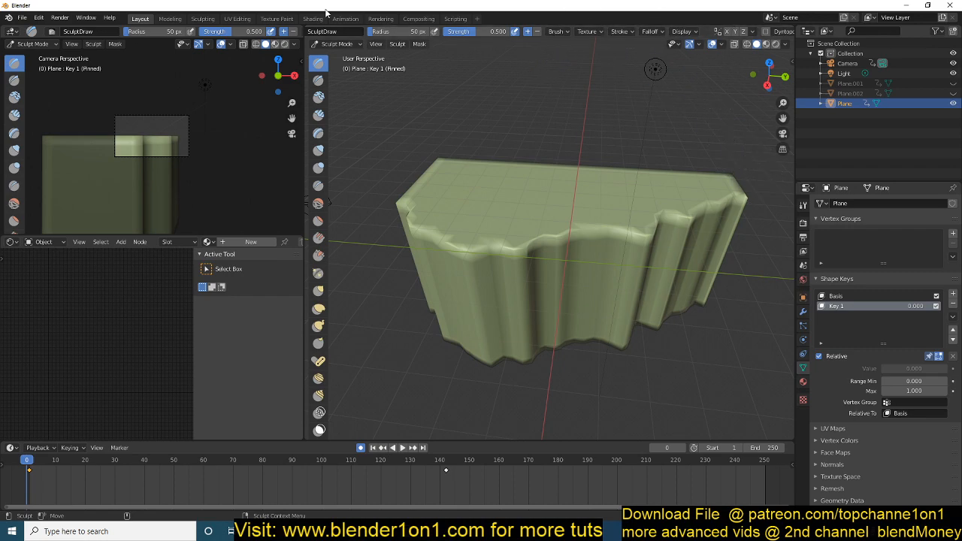
{"action": "left_click", "coordinate": [802, 205]}
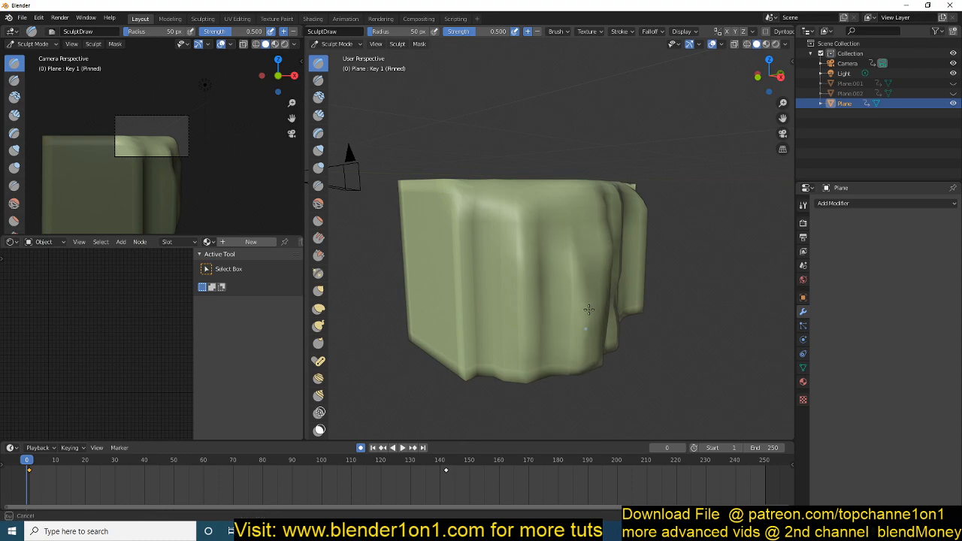
Step: Sculpt lumpy deformation into the plate's long side and roughen its top edge with the Draw brush
{"action": "left_click_drag", "start_coordinate": [586, 308], "coordinate": [609, 307]}
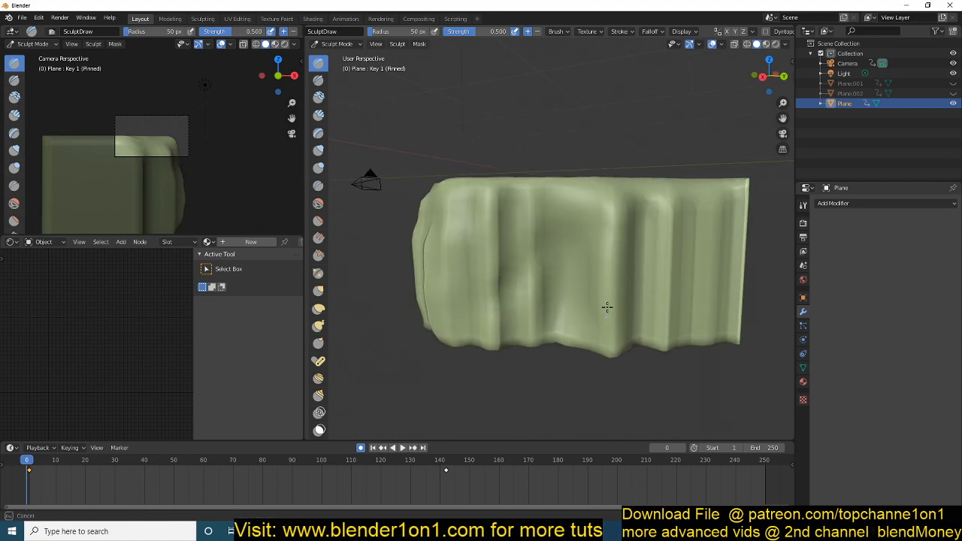
{"action": "left_click_drag", "start_coordinate": [607, 306], "coordinate": [554, 330]}
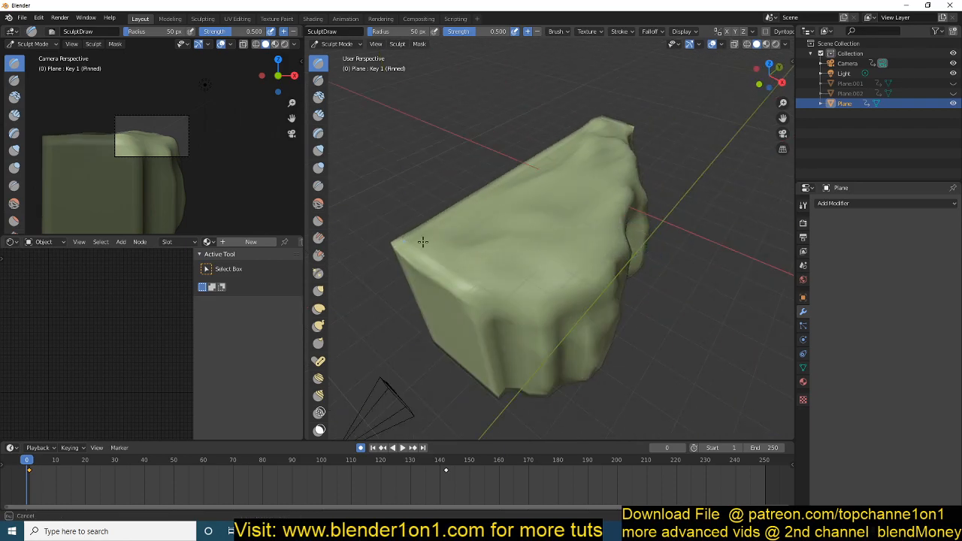
{"action": "left_click_drag", "start_coordinate": [420, 241], "coordinate": [584, 214]}
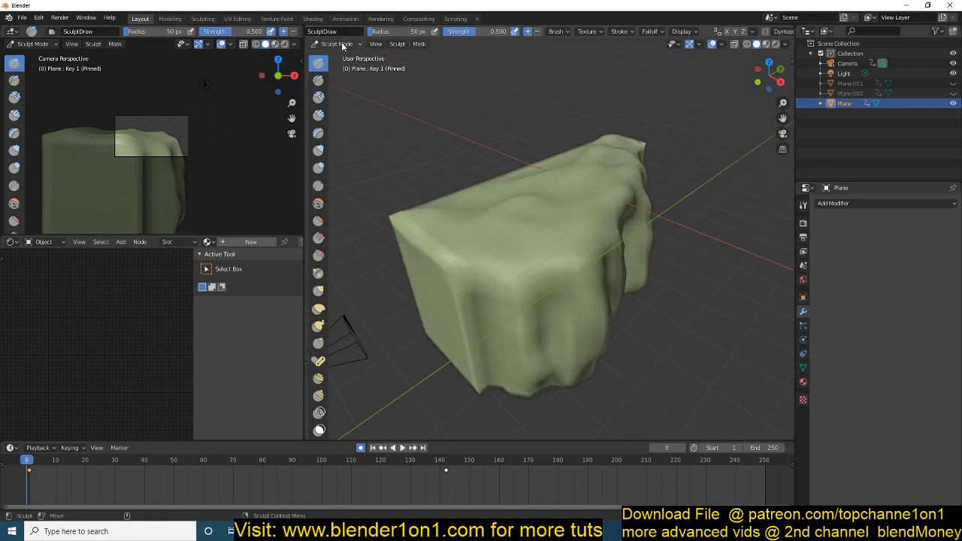
Step: Keyframe Key 1's Value at 0 on frame 1 and at 1 on frame 50
{"action": "left_click", "coordinate": [34, 44]}
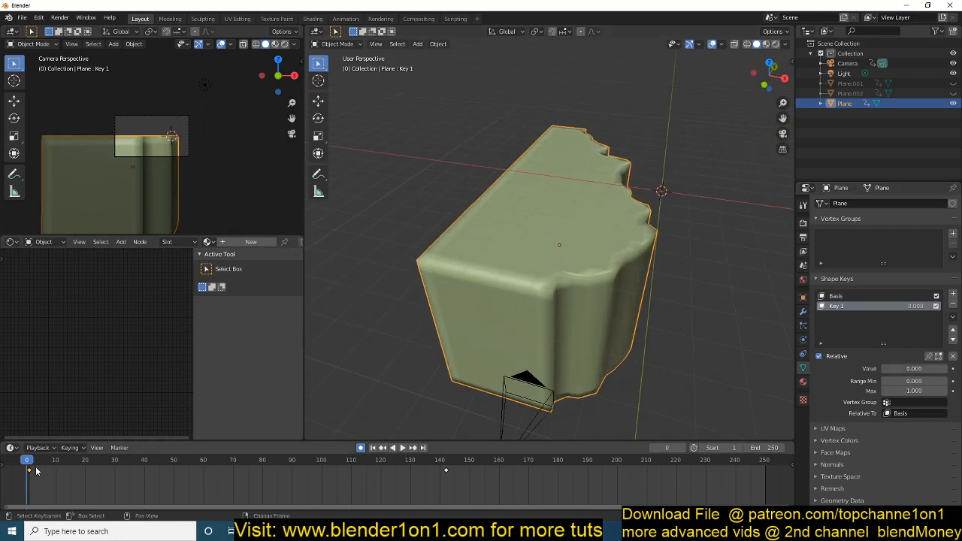
{"action": "left_click", "coordinate": [29, 460]}
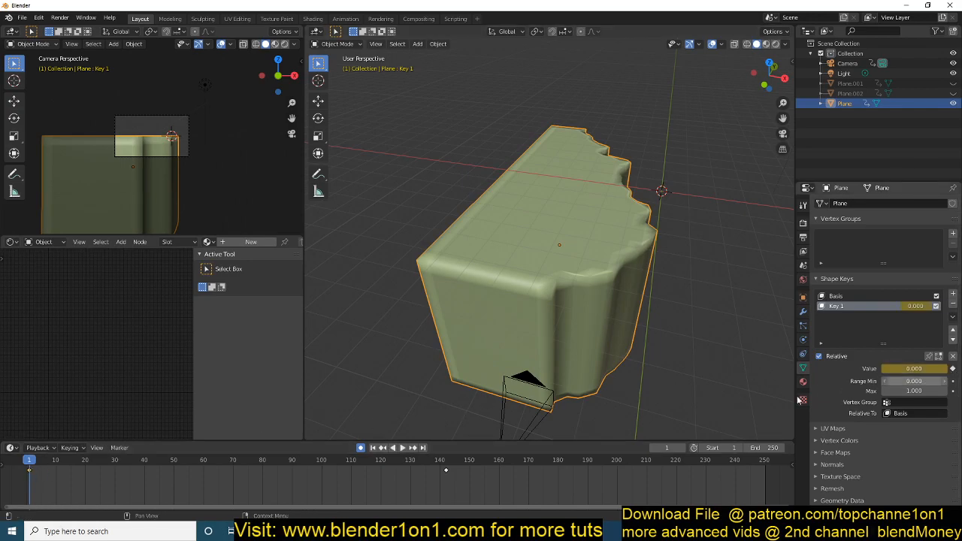
{"action": "left_click", "coordinate": [382, 448]}
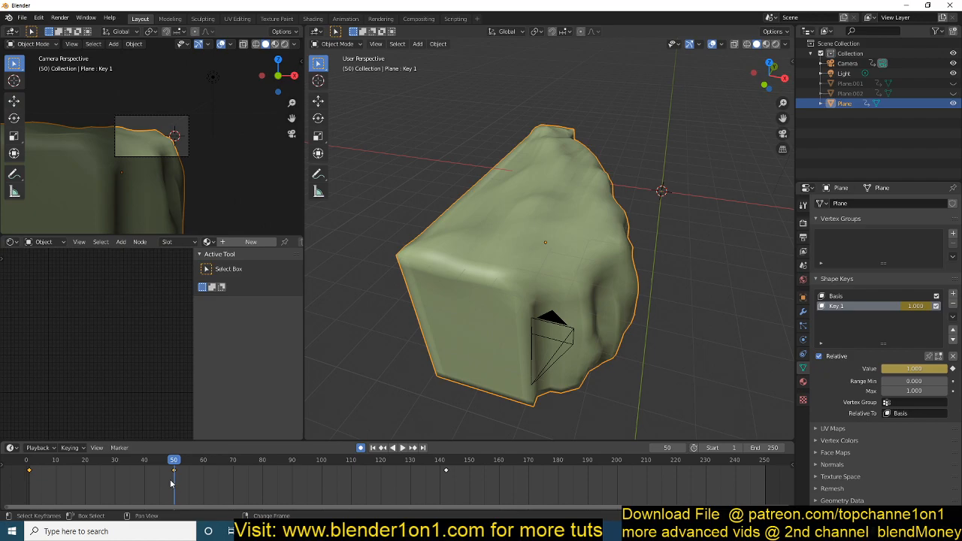
{"action": "left_click", "coordinate": [394, 448]}
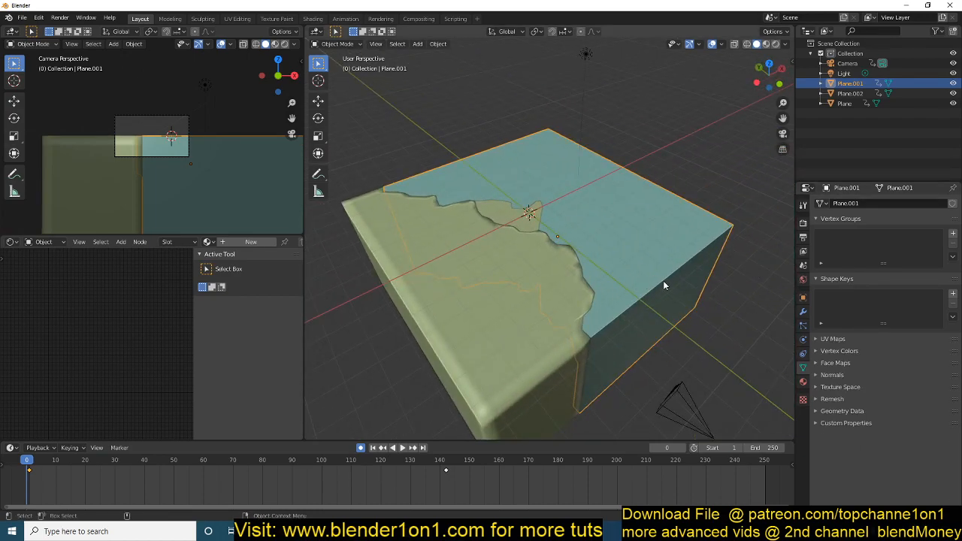
Step: Sculpt jagged cracks and ripples into the side walls of Plane.001 on its Key 1 shape
{"action": "key", "text": "Tab"}
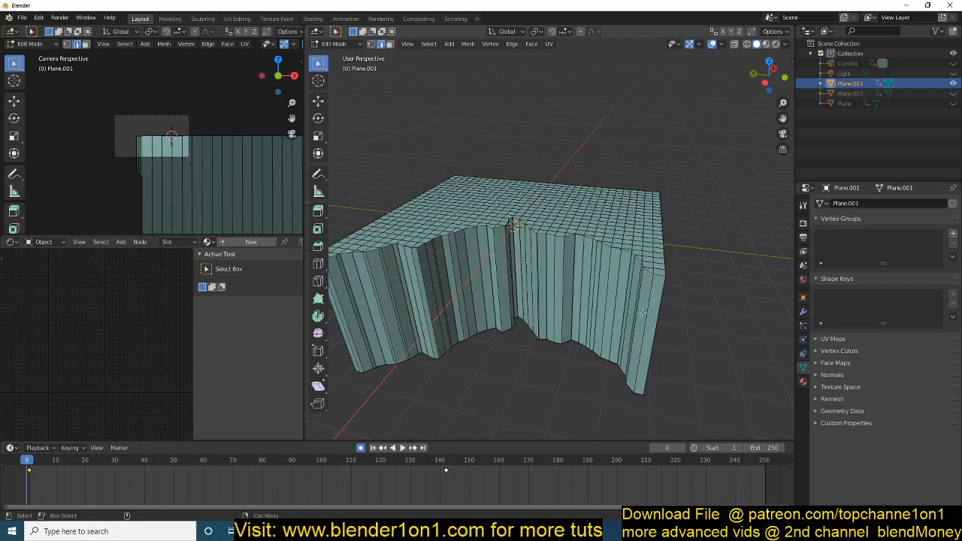
{"action": "key", "text": "Tab"}
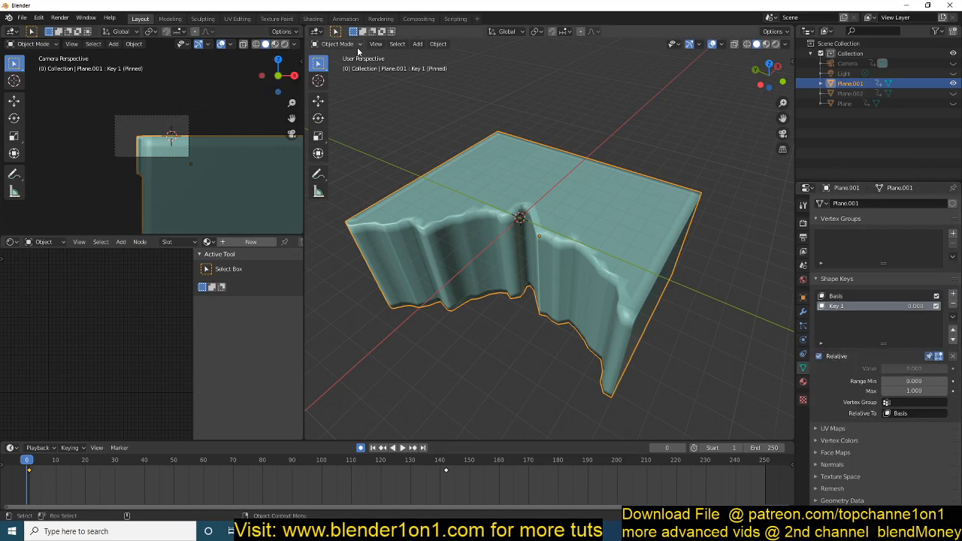
{"action": "left_click", "coordinate": [31, 43]}
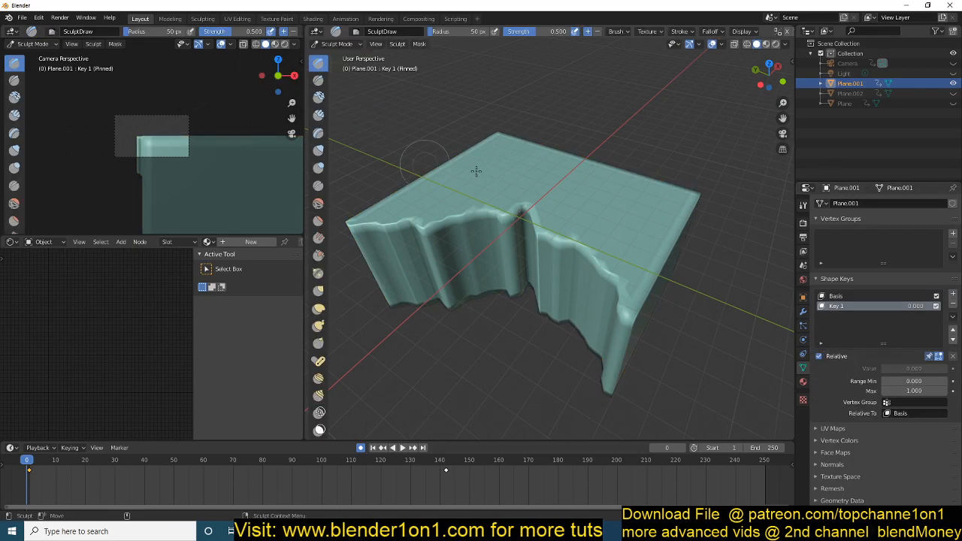
{"action": "left_click_drag", "start_coordinate": [478, 173], "coordinate": [391, 269]}
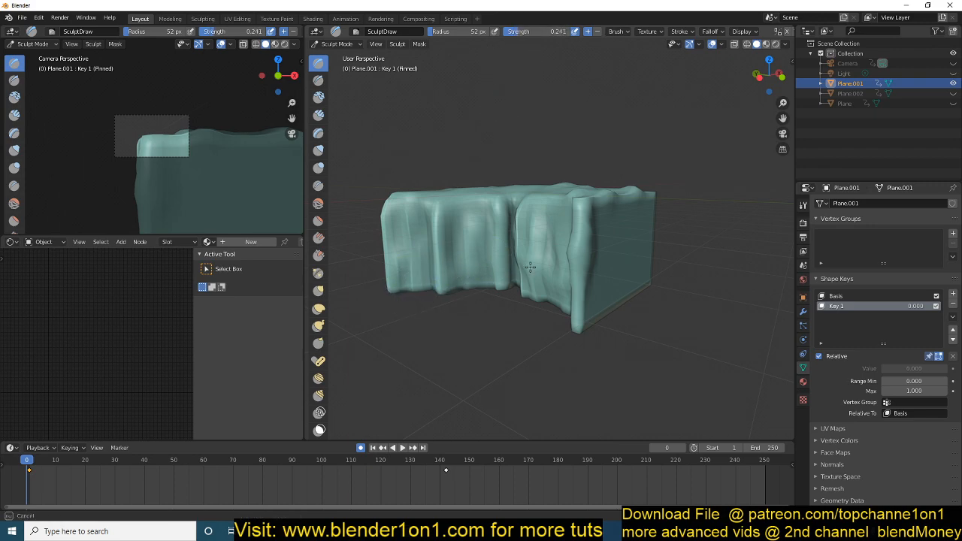
{"action": "left_click_drag", "start_coordinate": [528, 268], "coordinate": [514, 263]}
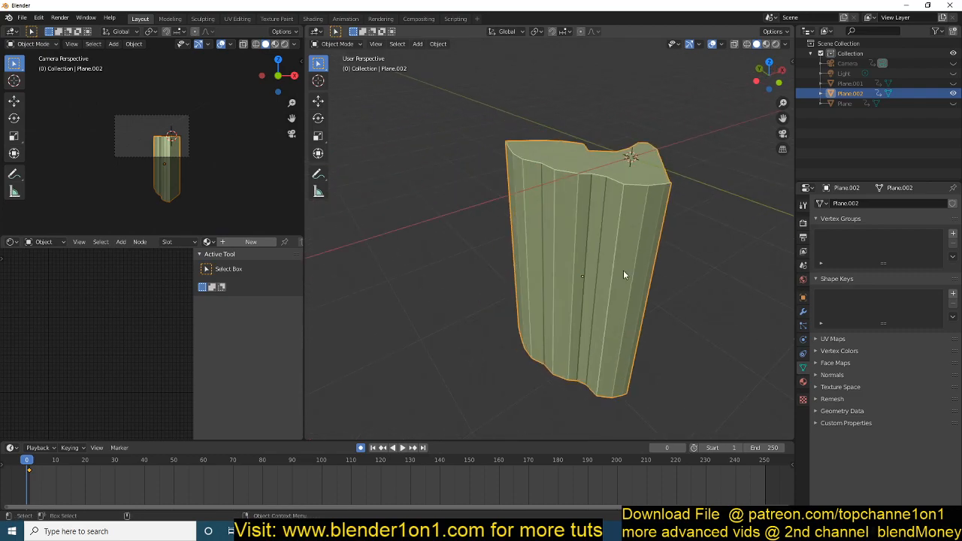
Step: Add Basis and Key 1 shape keys to Plane.002 and pin Key 1 for sculpting
{"action": "key", "text": "Tab"}
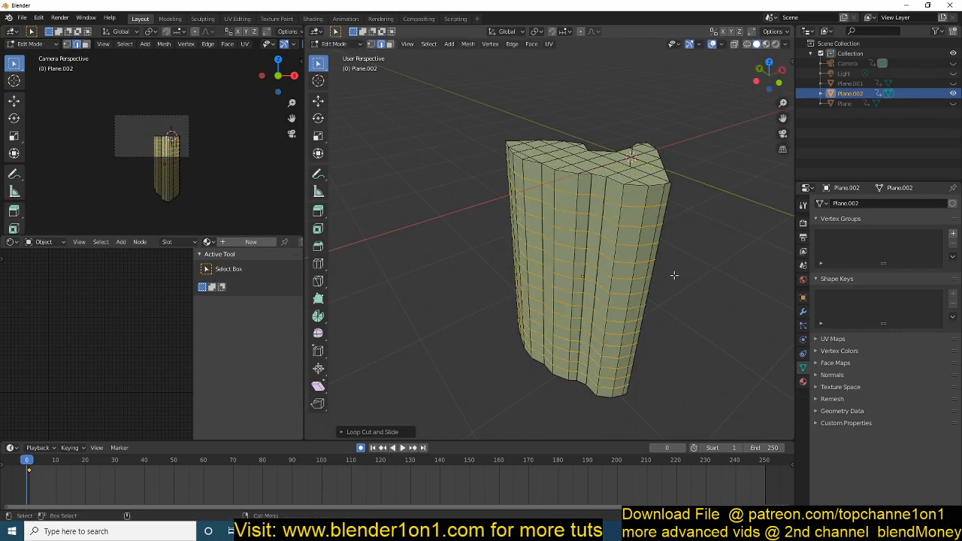
{"action": "key", "text": "Tab"}
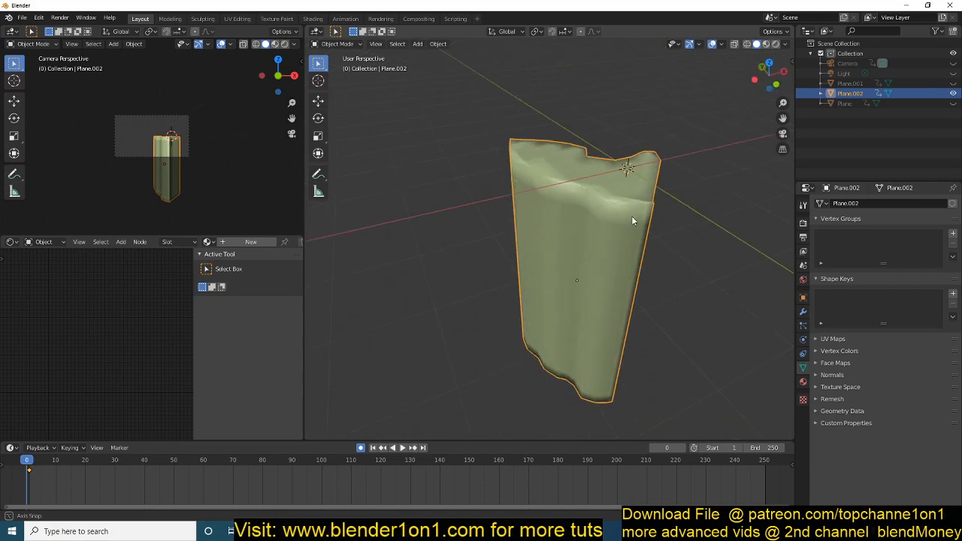
{"action": "left_click", "coordinate": [935, 293]}
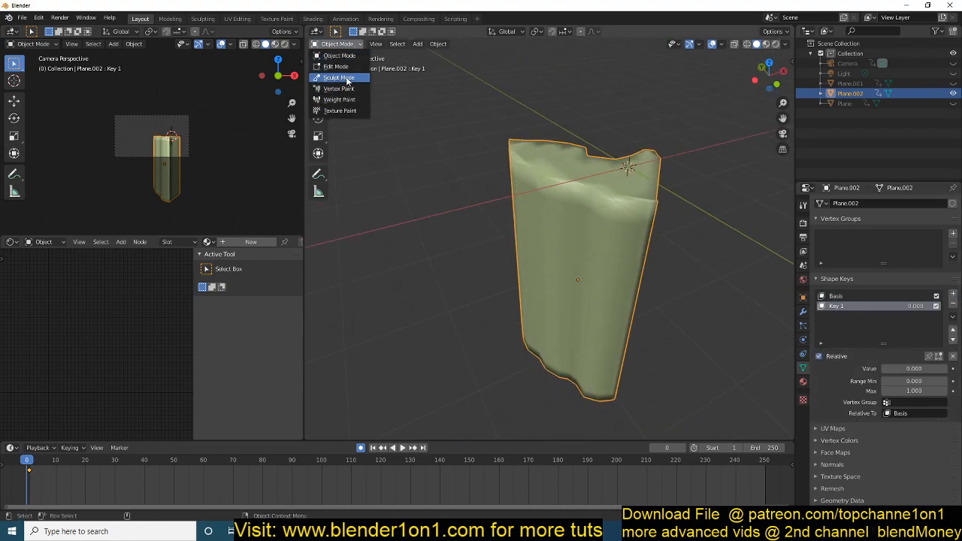
{"action": "left_click", "coordinate": [340, 78]}
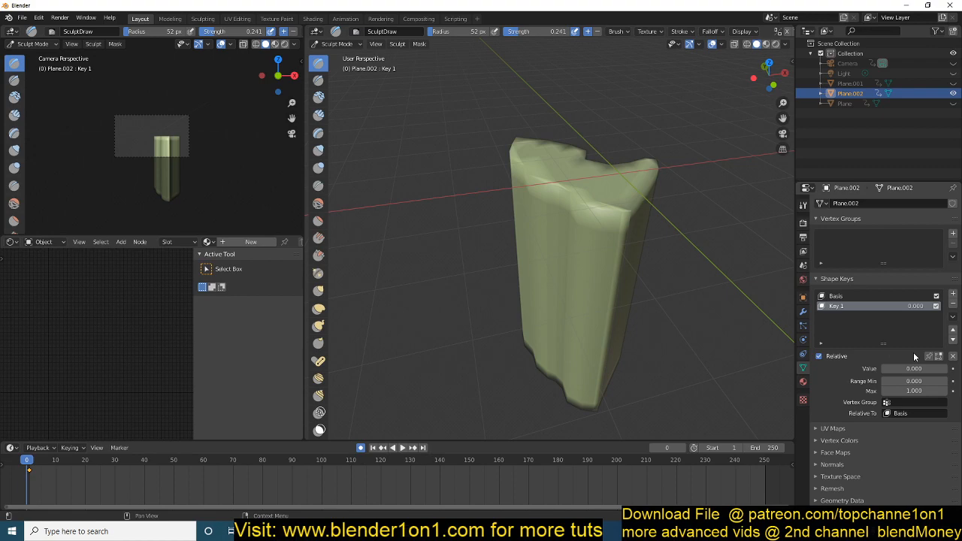
{"action": "left_click", "coordinate": [928, 356]}
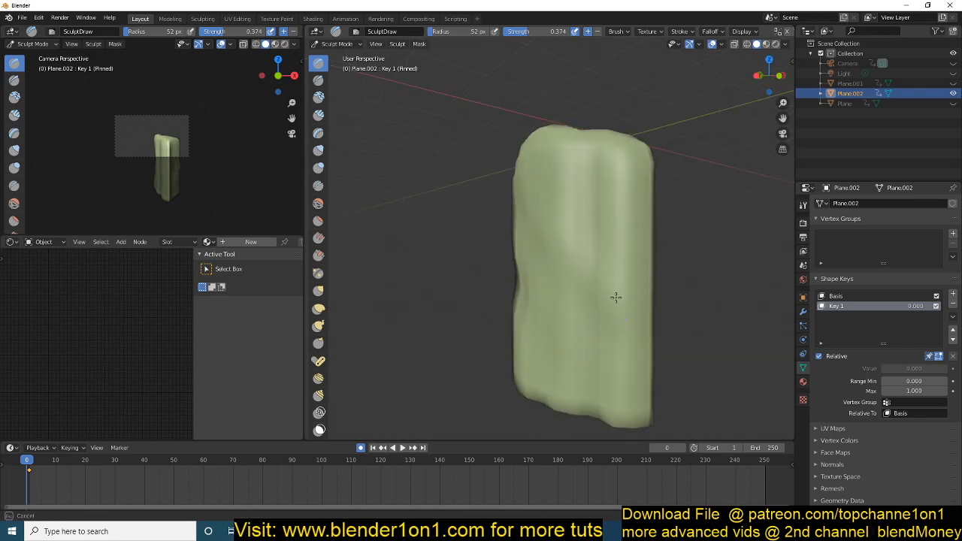
Step: Sculpt bulges into the third plate and push its top into an uneven shape
{"action": "left_click_drag", "start_coordinate": [616, 298], "coordinate": [564, 247]}
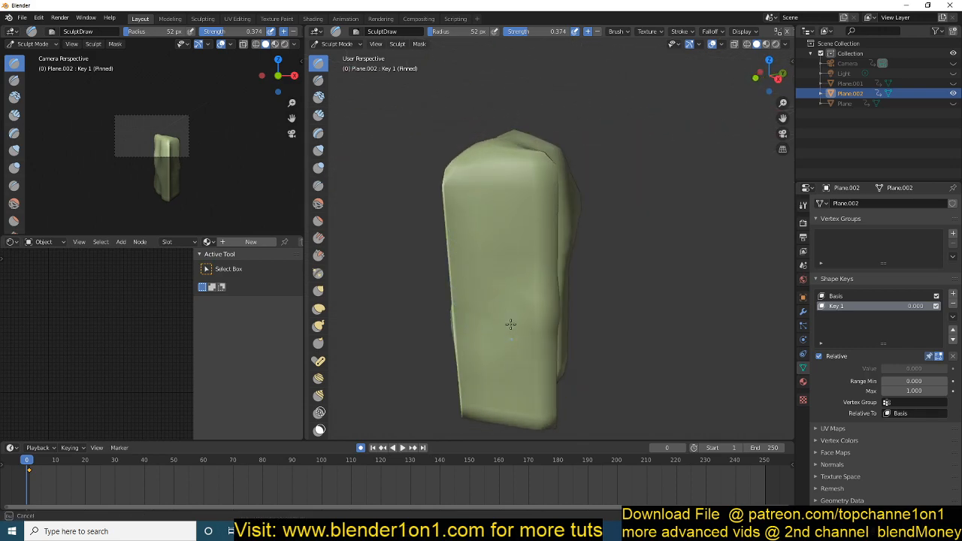
{"action": "left_click_drag", "start_coordinate": [511, 323], "coordinate": [475, 237]}
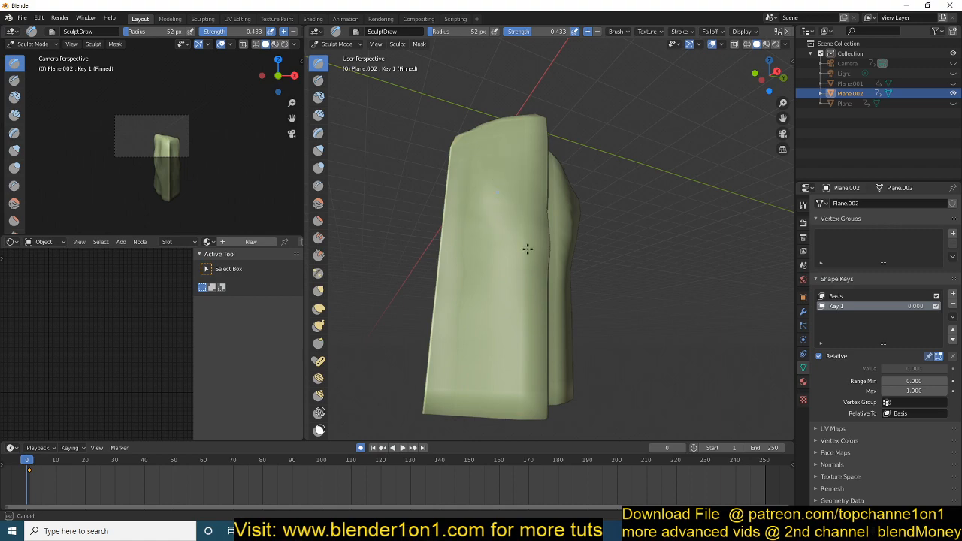
{"action": "left_click", "coordinate": [336, 44]}
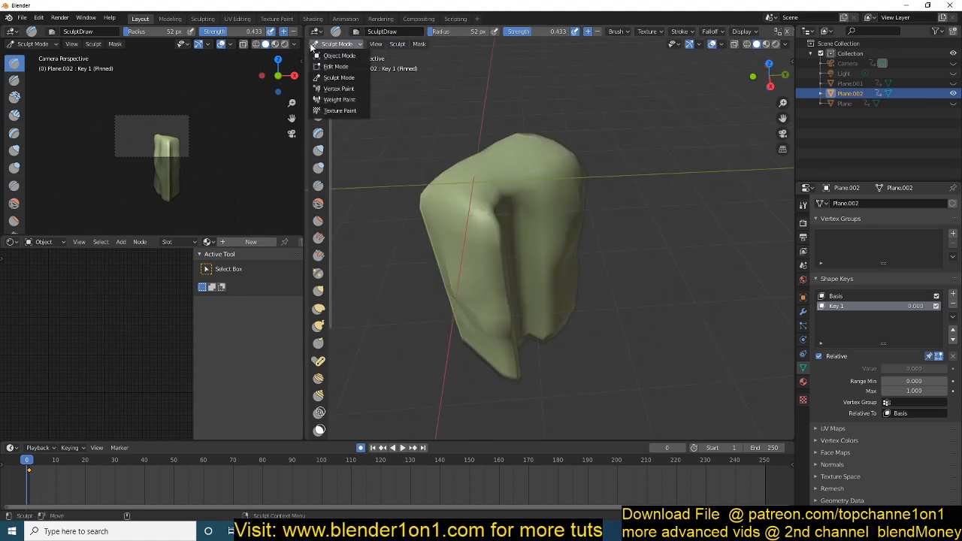
Step: Set the third plate's Key 1 Value and keyframe it at a later frame
{"action": "left_click", "coordinate": [340, 54]}
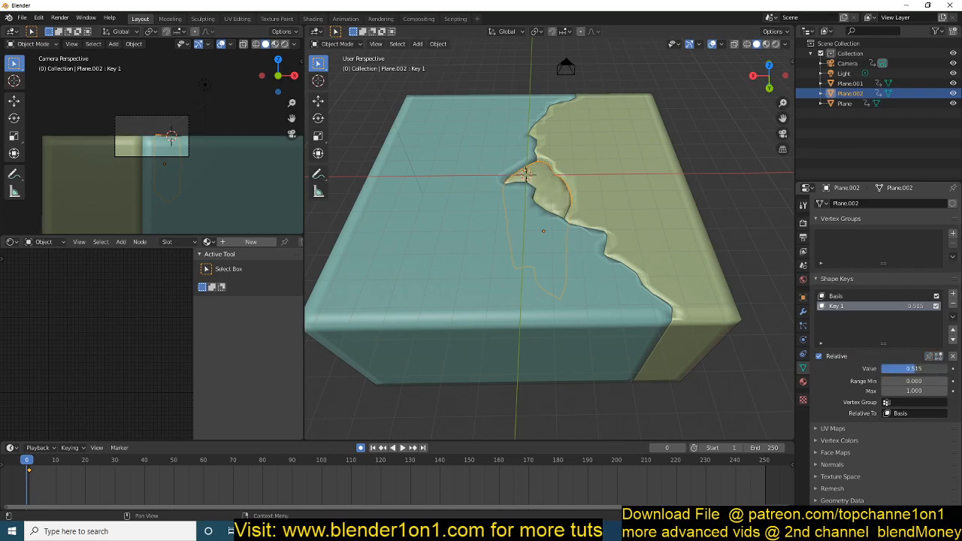
{"action": "left_click_drag", "start_coordinate": [913, 368], "coordinate": [886, 368]}
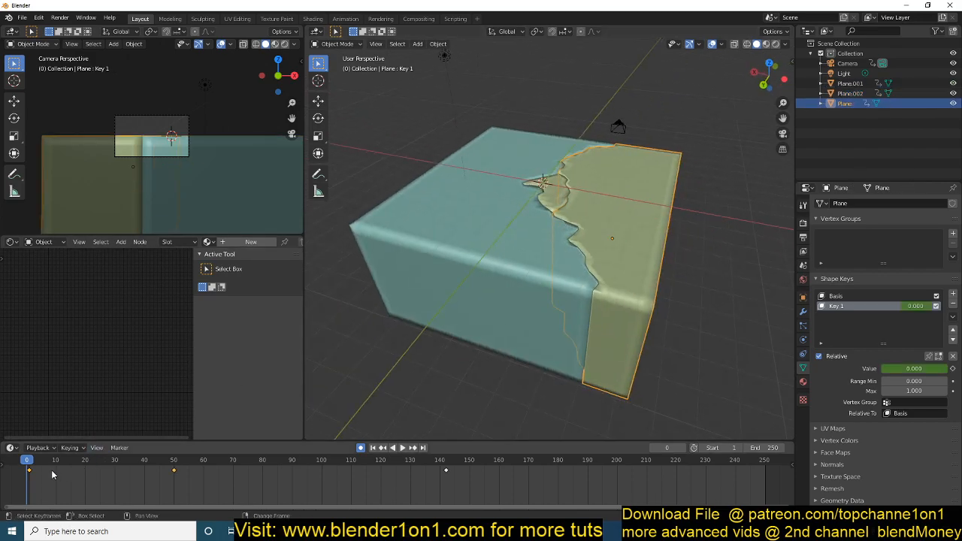
{"action": "left_click", "coordinate": [382, 447]}
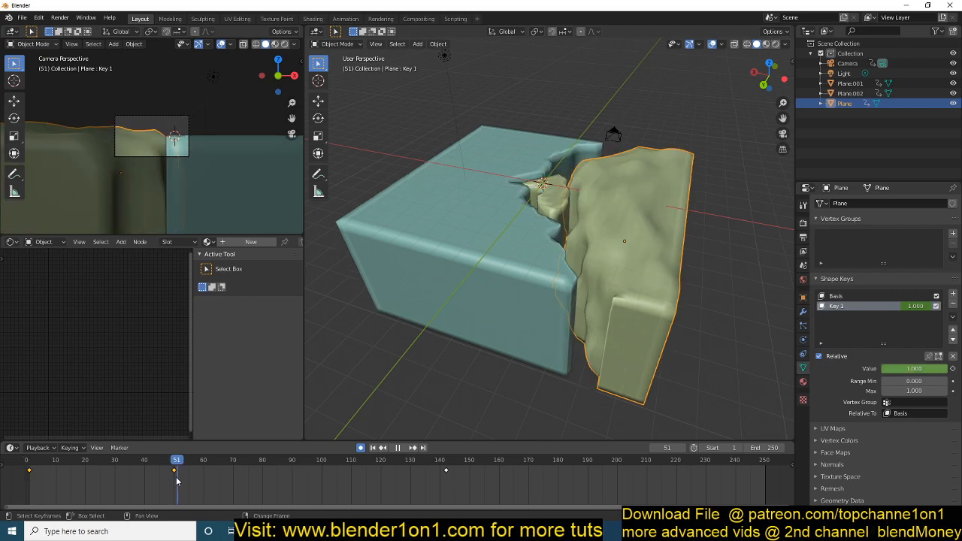
{"action": "left_click", "coordinate": [174, 459]}
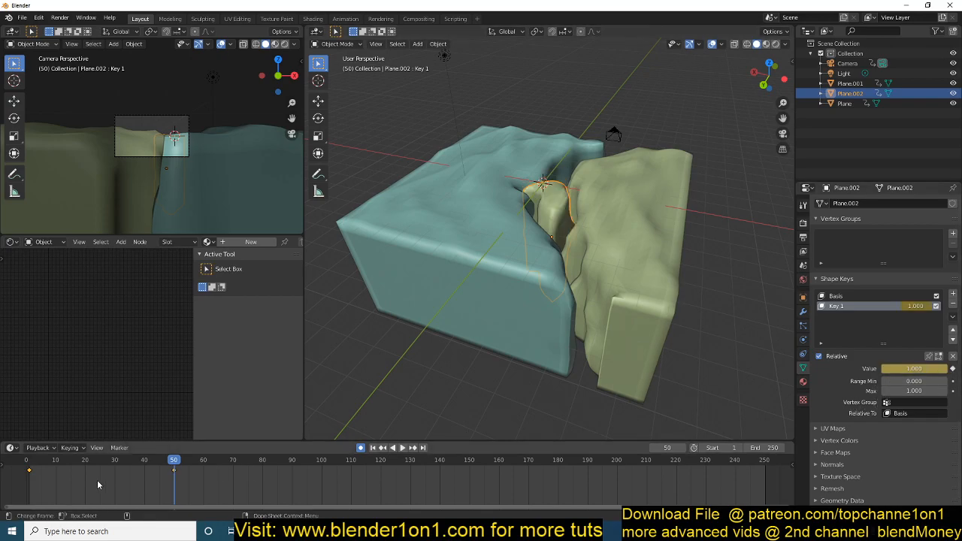
Step: Back at frame 1, lower Key 1's Value so the plate starts flat and keyframe it
{"action": "left_click", "coordinate": [29, 460]}
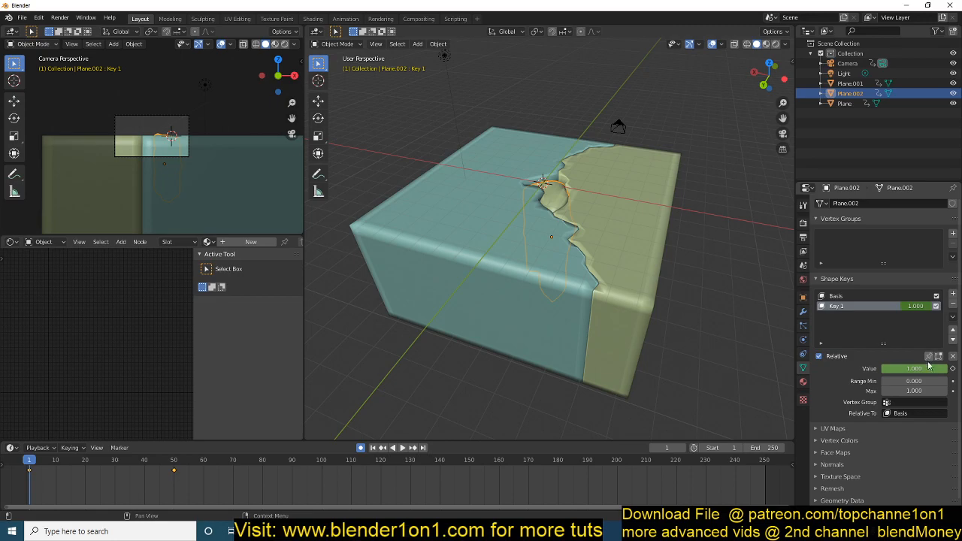
{"action": "left_click_drag", "start_coordinate": [931, 368], "coordinate": [886, 369]}
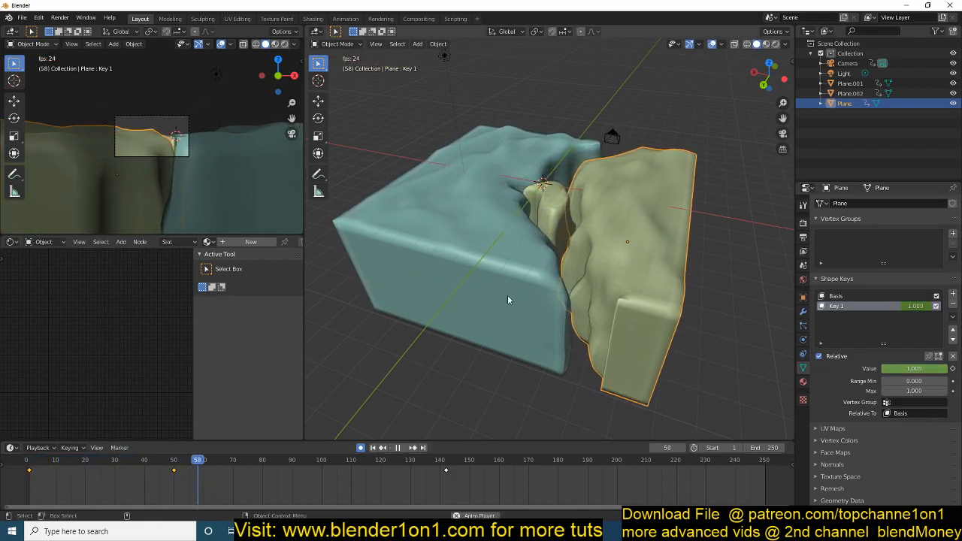
{"action": "left_click", "coordinate": [396, 448]}
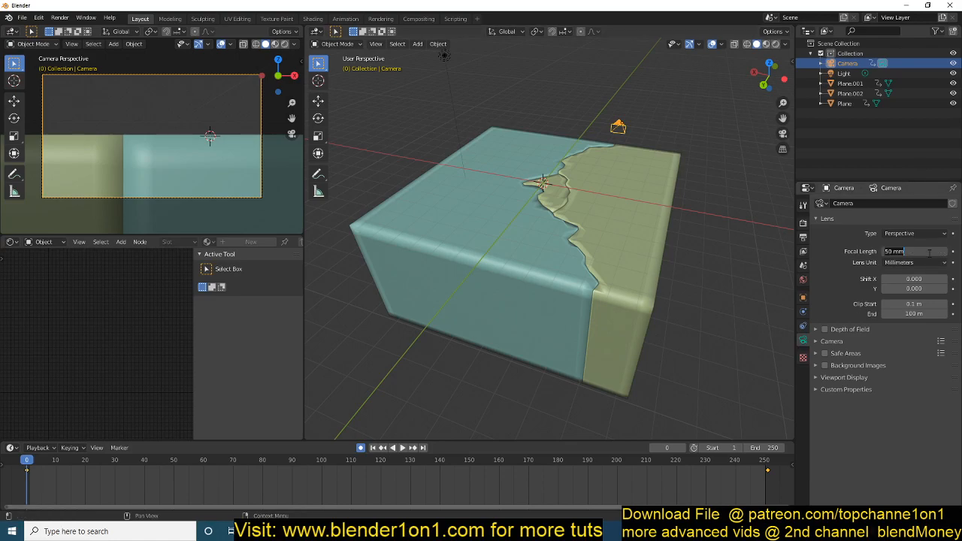
Step: Lower the camera's focal length and rotate the camera to reframe the plates
{"action": "left_click", "coordinate": [913, 251]}
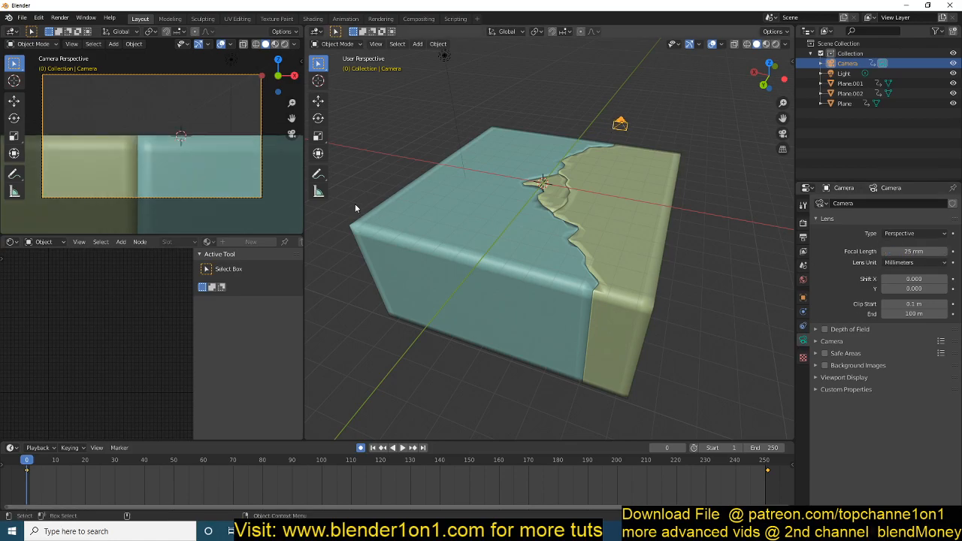
{"action": "left_click_drag", "start_coordinate": [356, 208], "coordinate": [439, 310]}
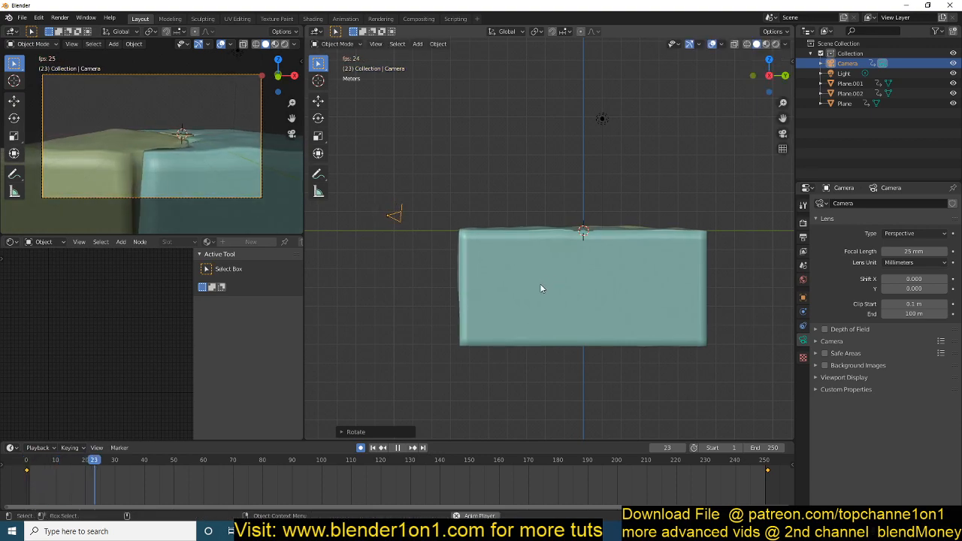
{"action": "left_click", "coordinate": [236, 460]}
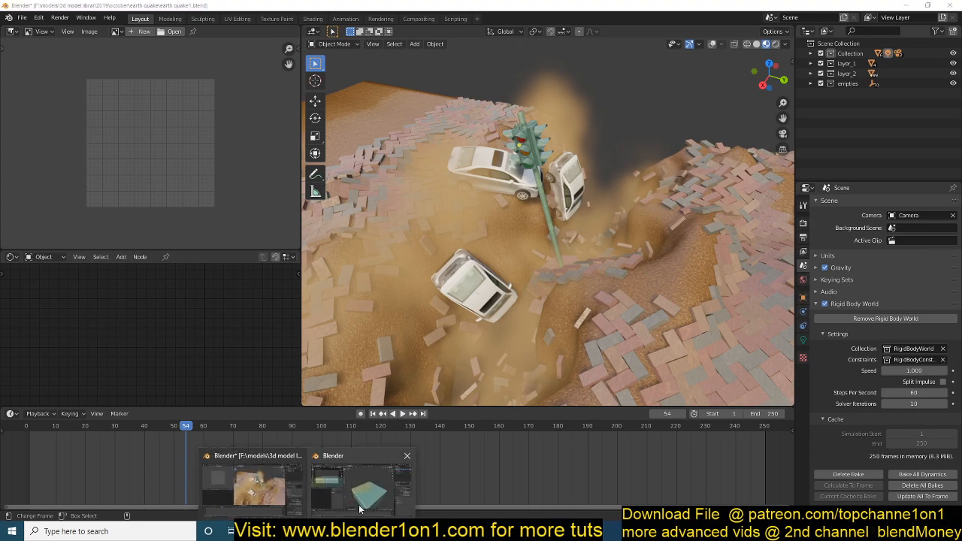
{"action": "left_click", "coordinate": [361, 488]}
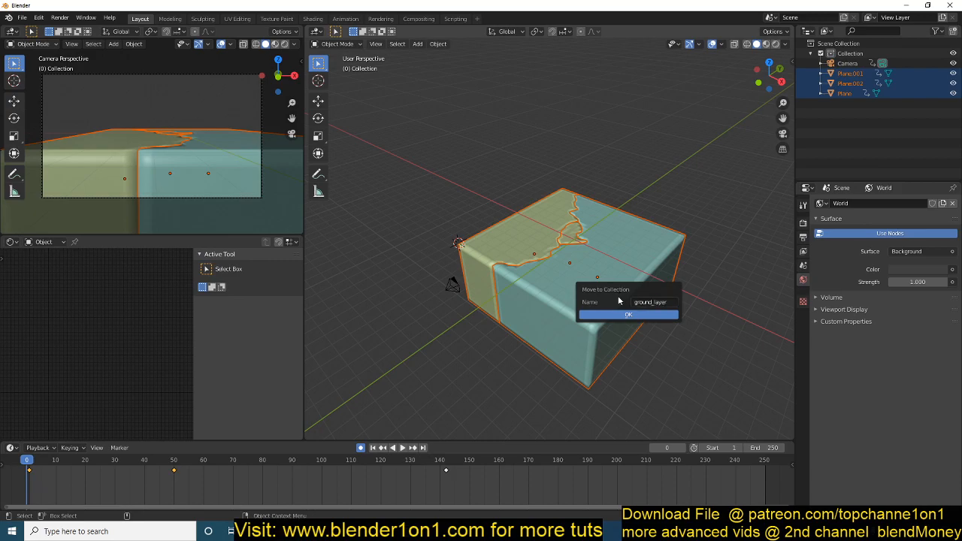
Step: Move the three plates into a new collection named ground_layer
{"action": "left_click", "coordinate": [629, 314]}
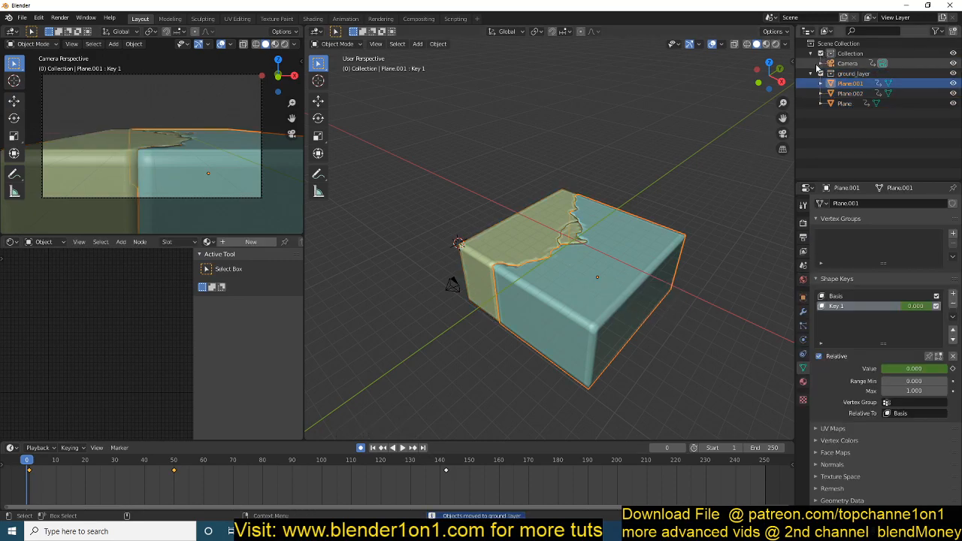